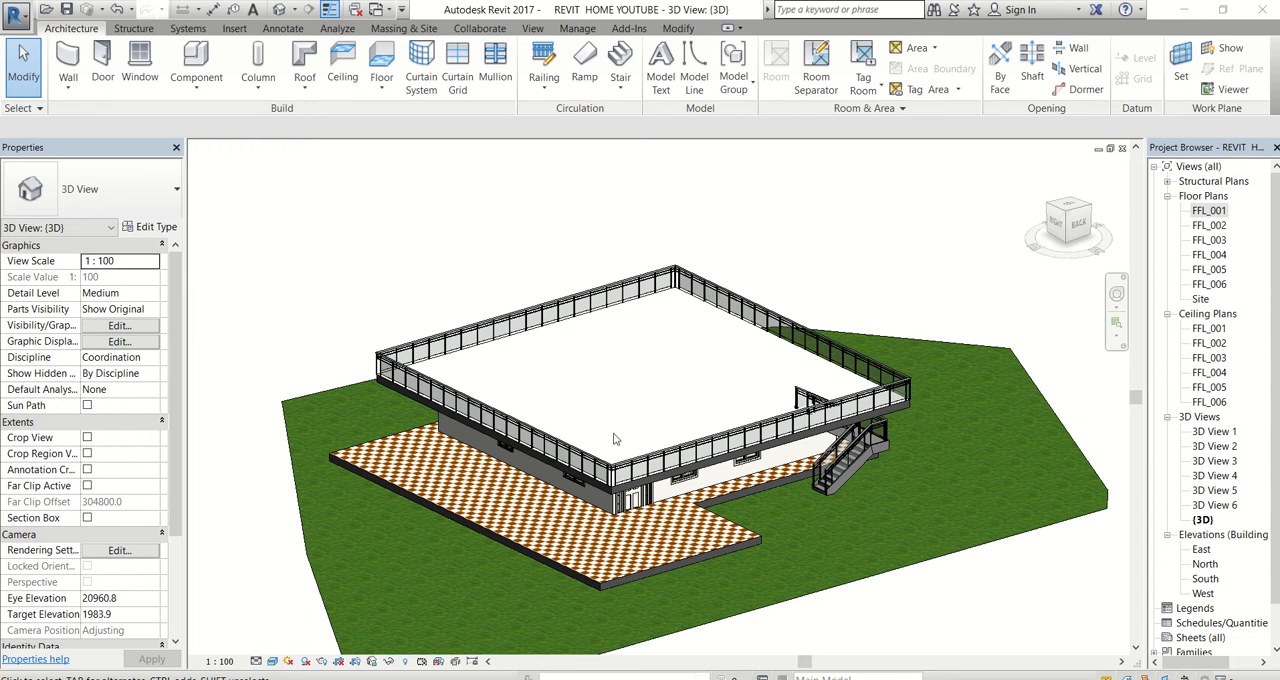
# Enable a section box and drag its top down to cut away the upper floor
pyautogui.moveTo(615, 440); pyautogui.dragTo(730, 432)
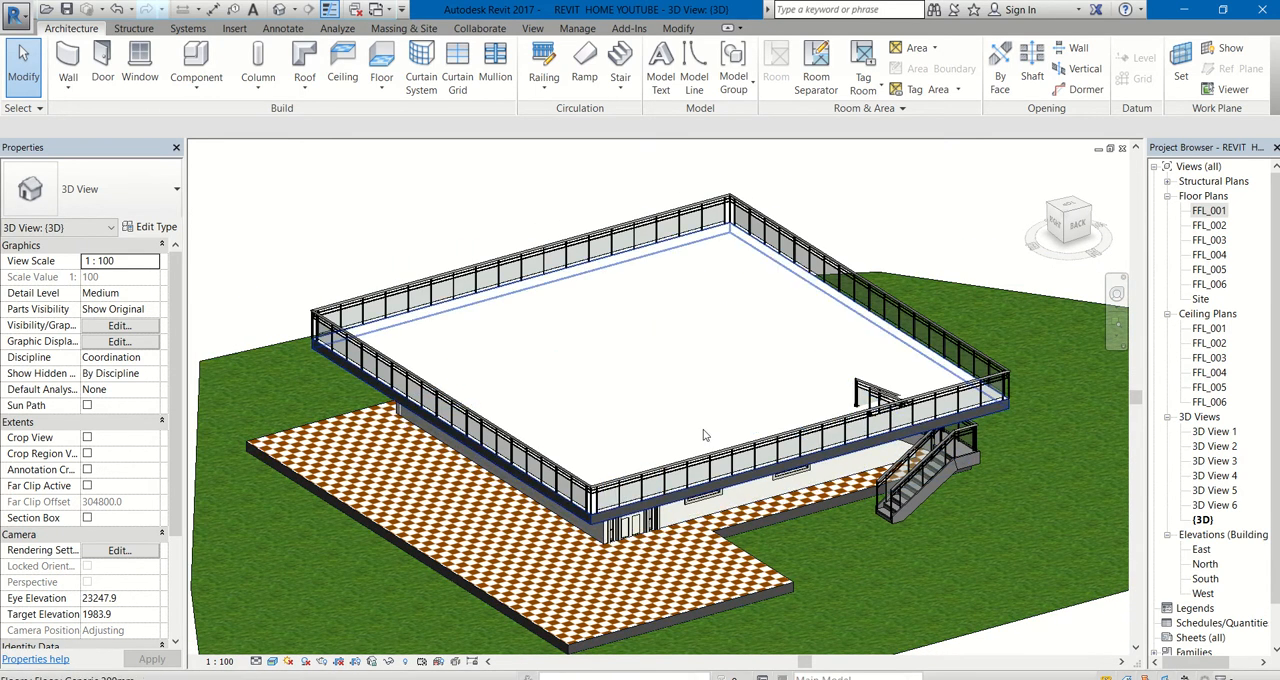
pyautogui.moveTo(598, 347)
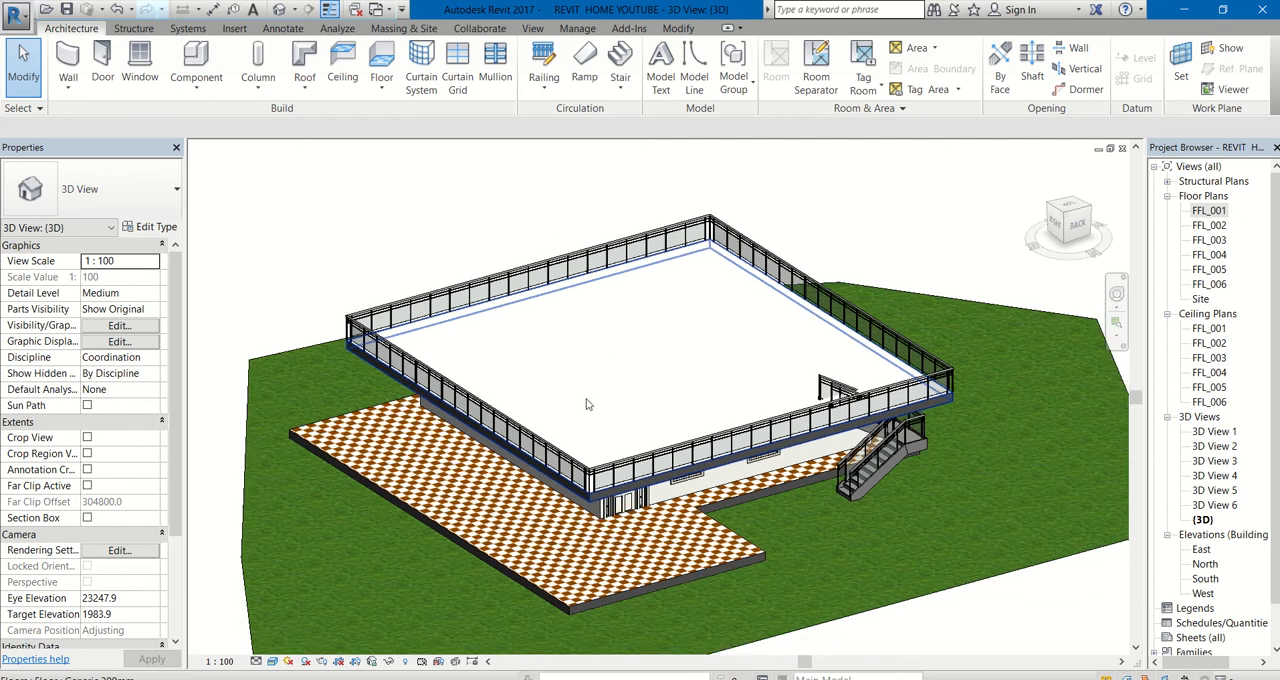
pyautogui.click(588, 404)
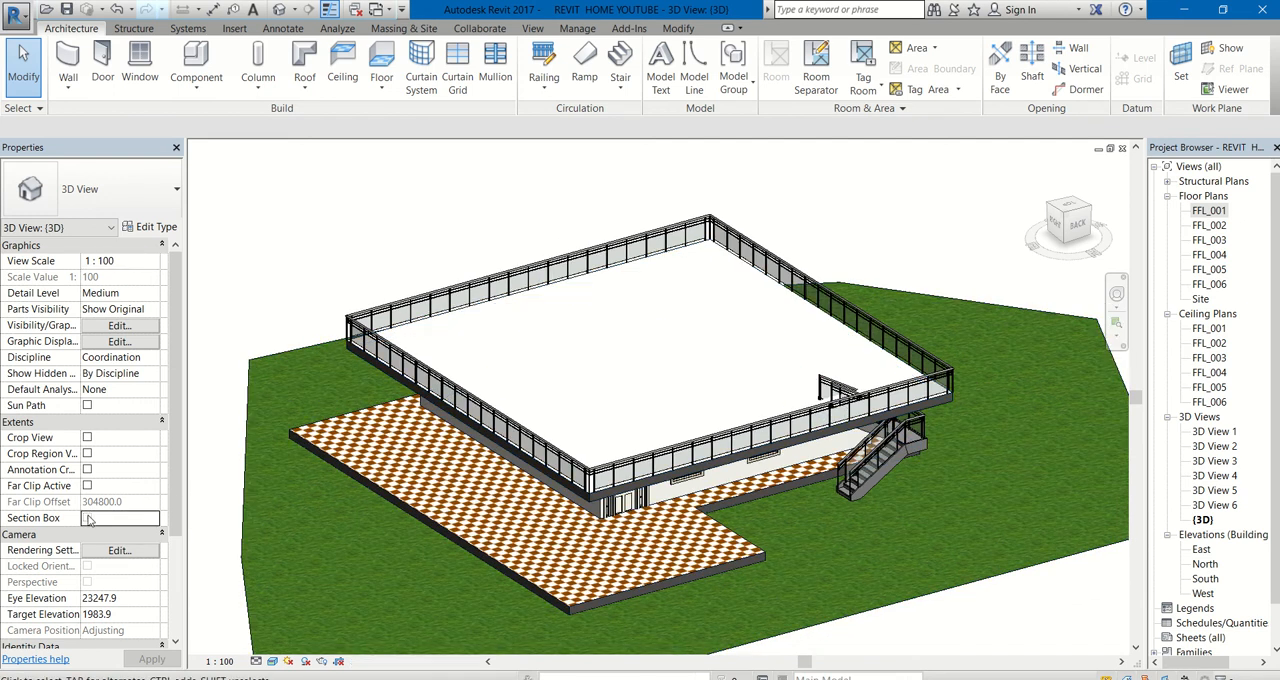
pyautogui.click(87, 517)
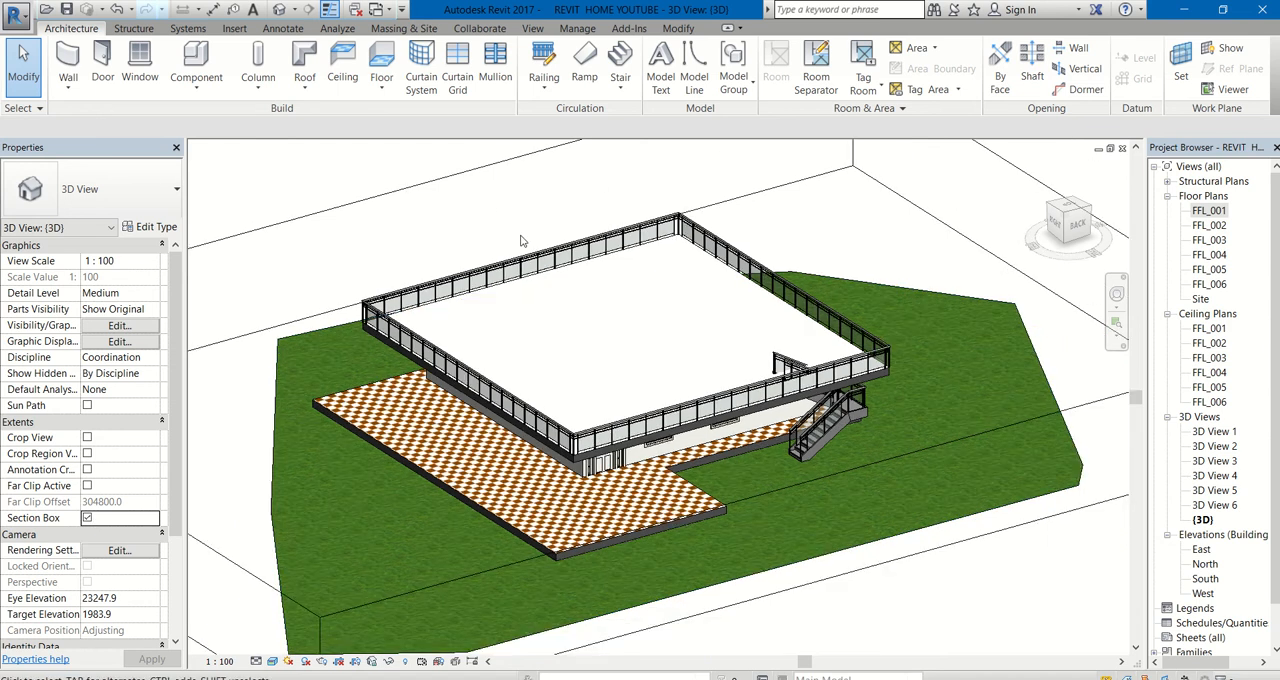
pyautogui.click(550, 290)
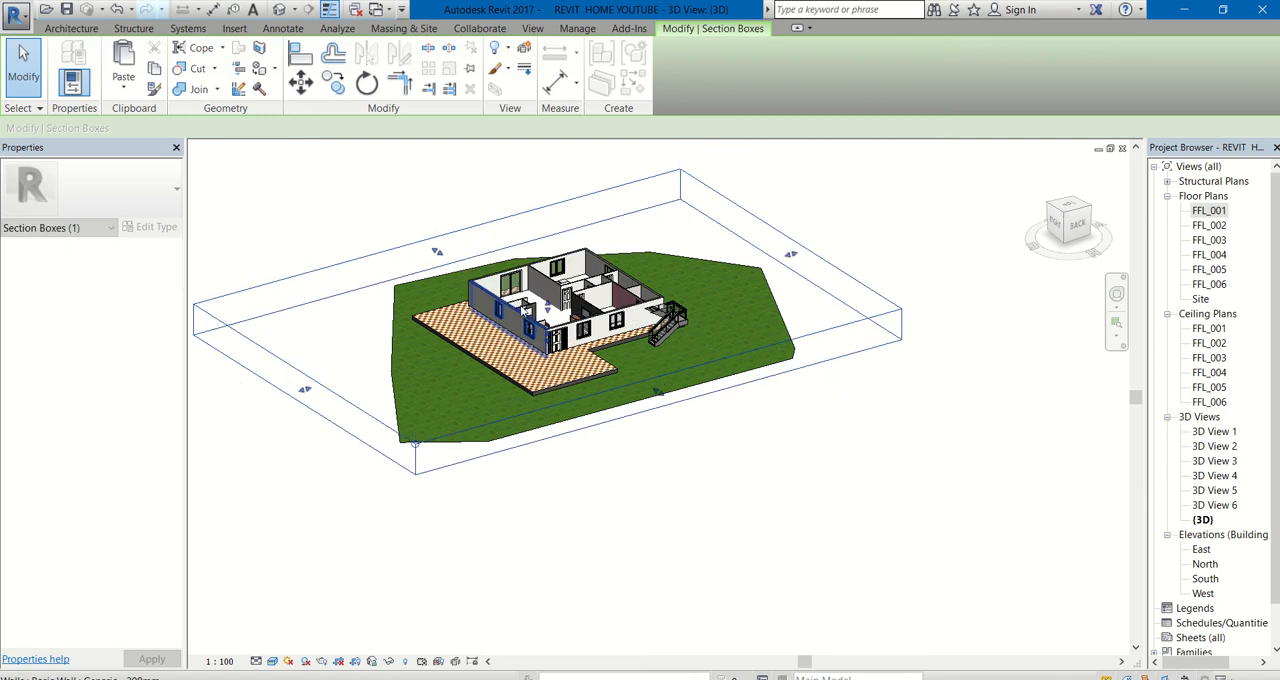
pyautogui.moveTo(600, 340); pyautogui.dragTo(600, 380)
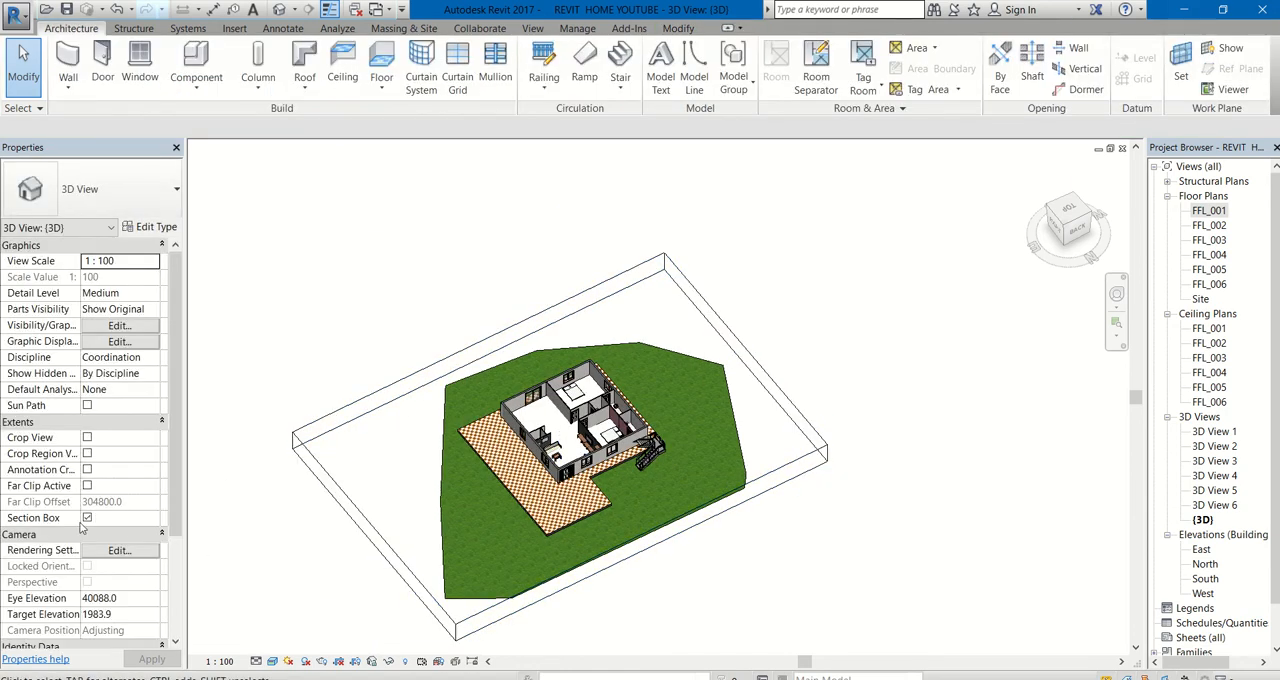
# Switch the section box off so the full house shows uncut
pyautogui.click(87, 517)
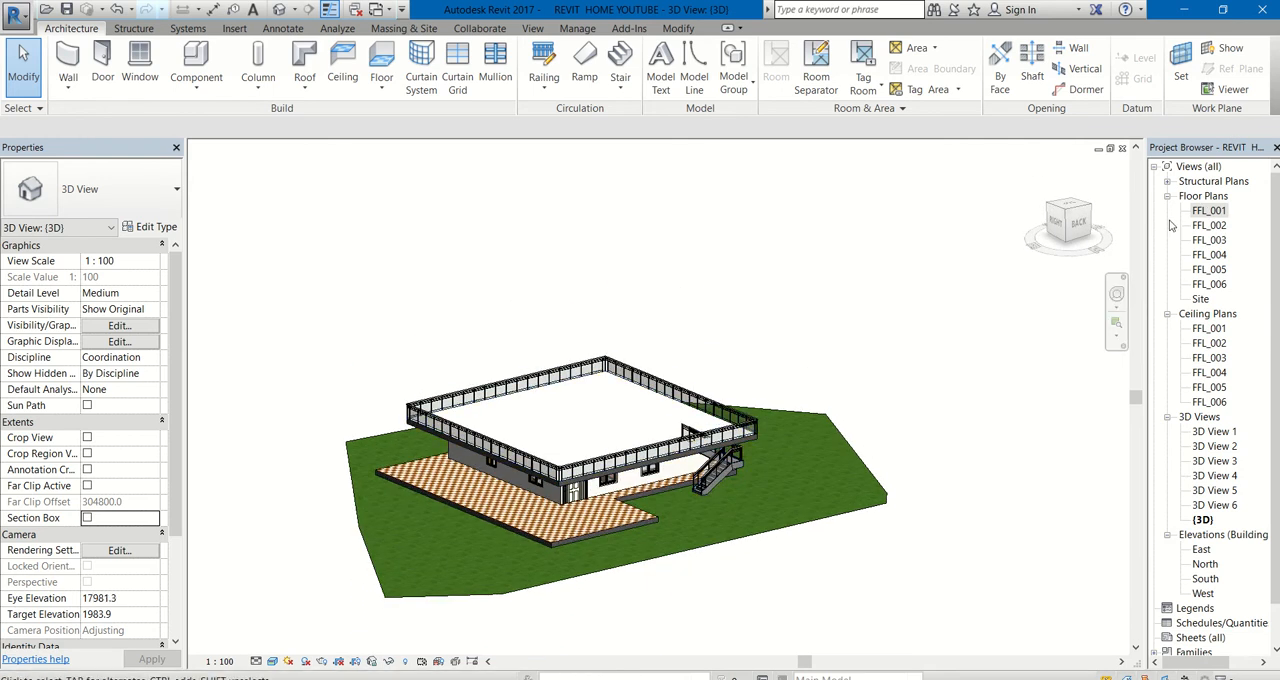
# In the FFL_002 plan, window-select everything and filter the selection down to Floors only
pyautogui.doubleClick(1209, 225)
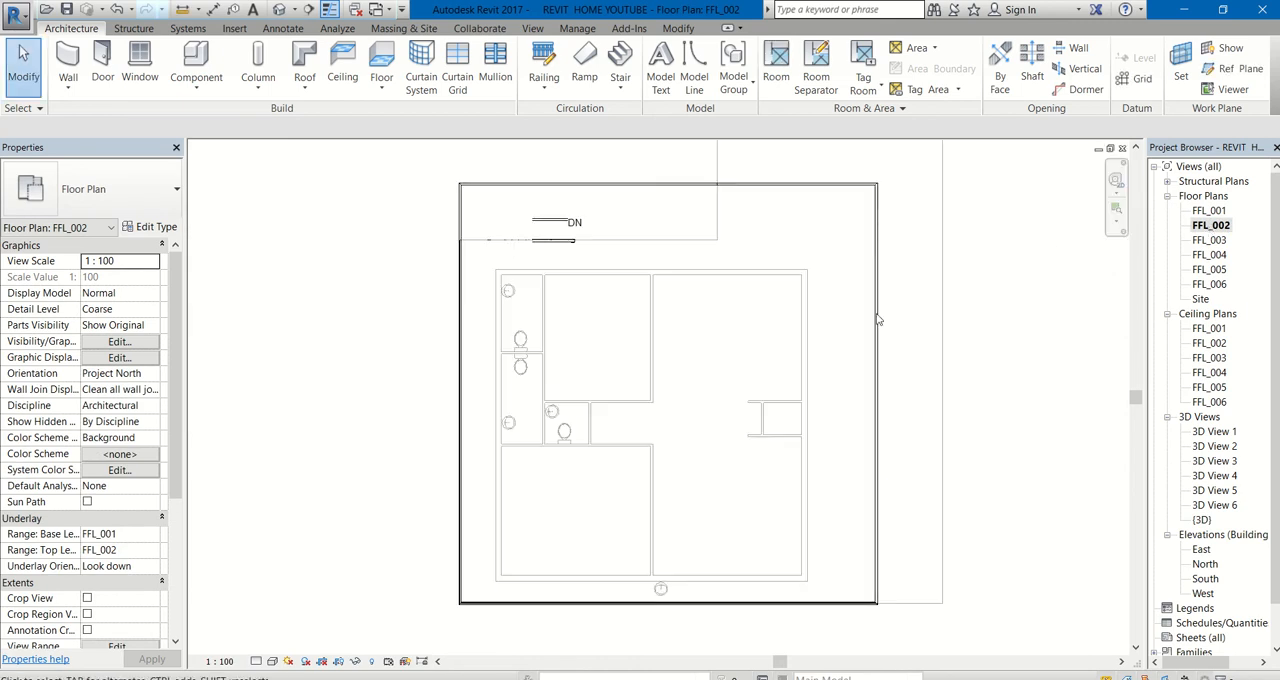
pyautogui.click(560, 237)
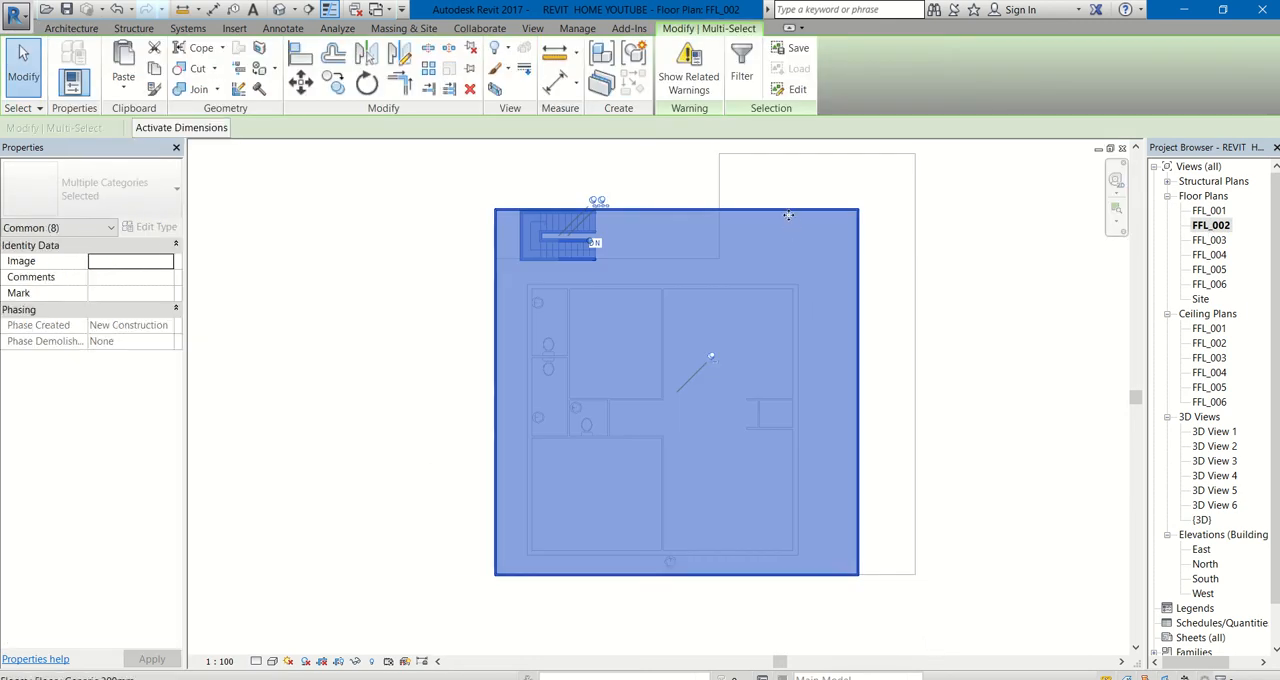
pyautogui.moveTo(787, 215)
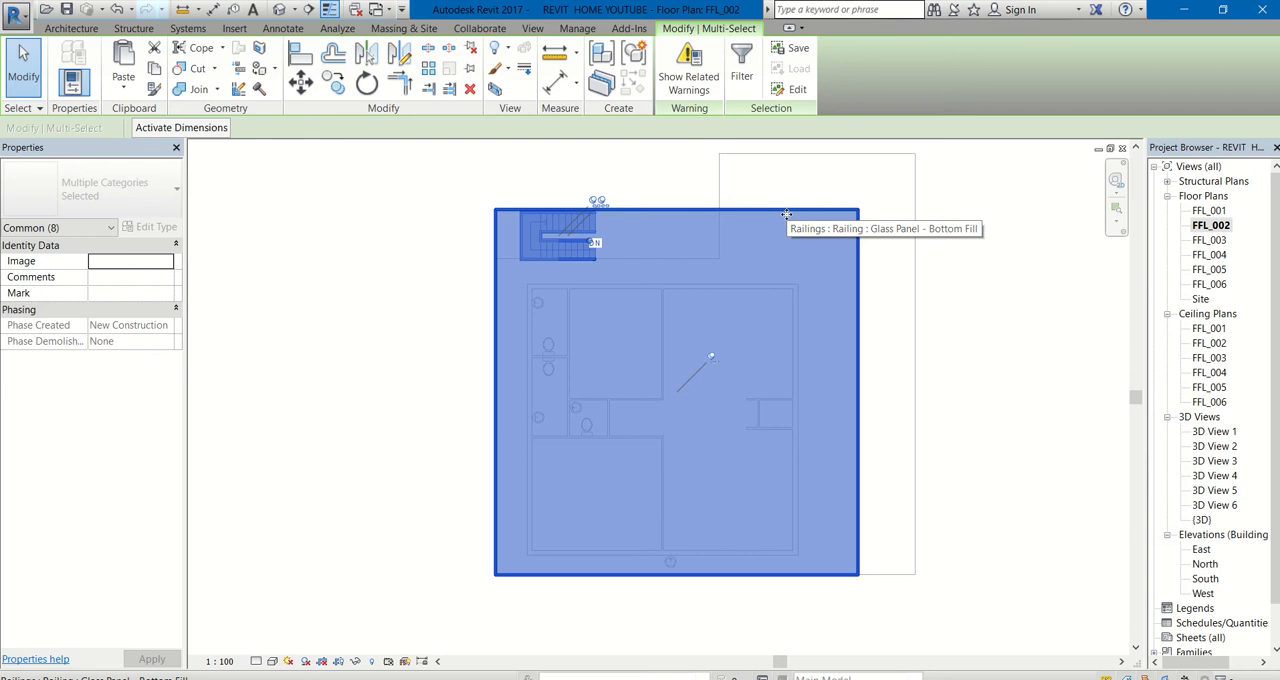
pyautogui.moveTo(773, 203)
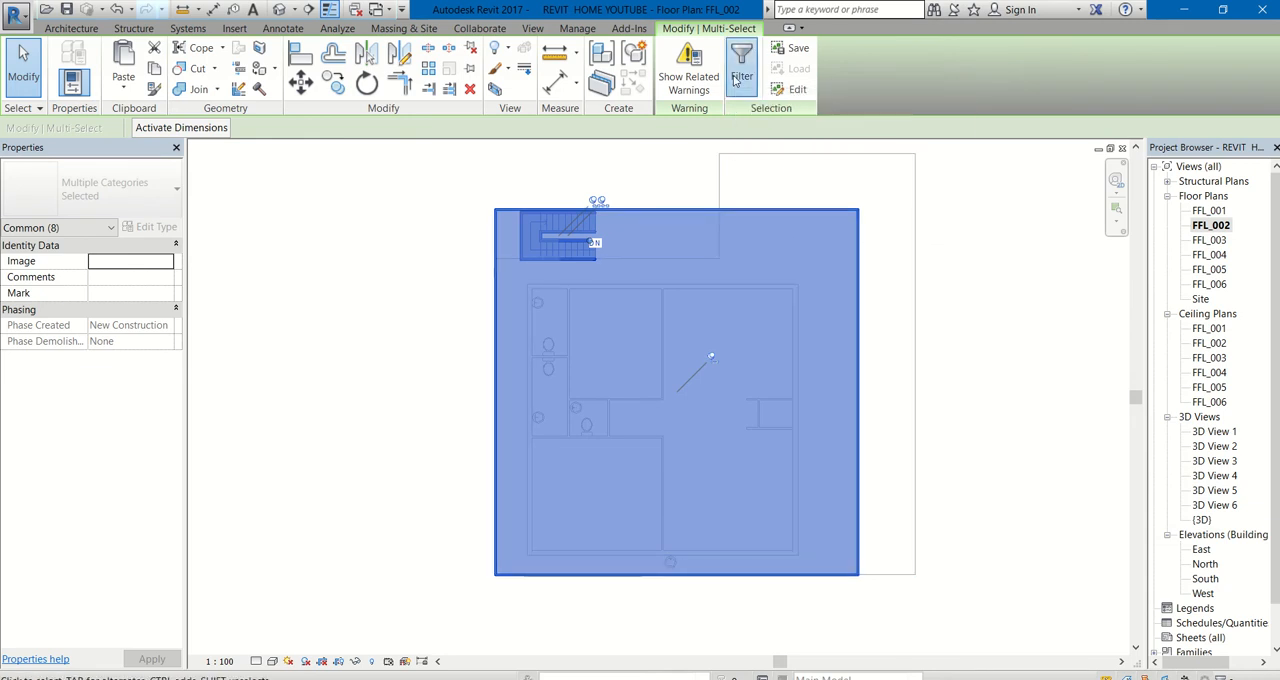
pyautogui.click(741, 63)
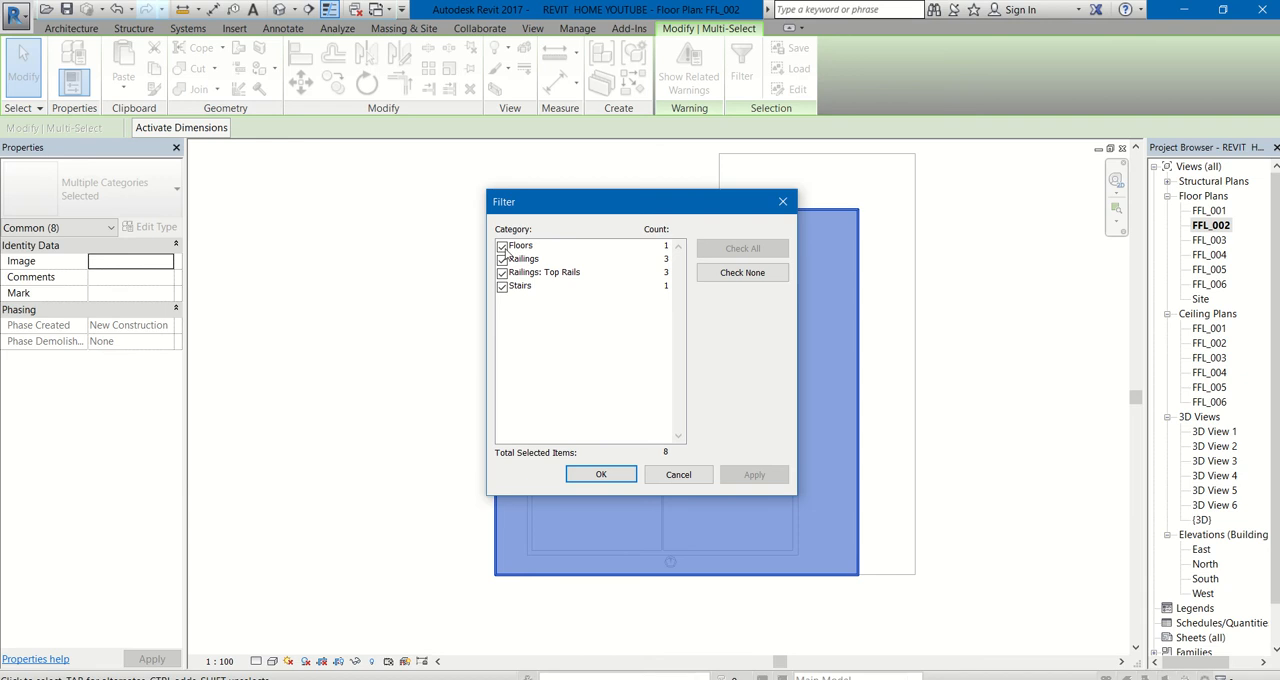
pyautogui.click(742, 272)
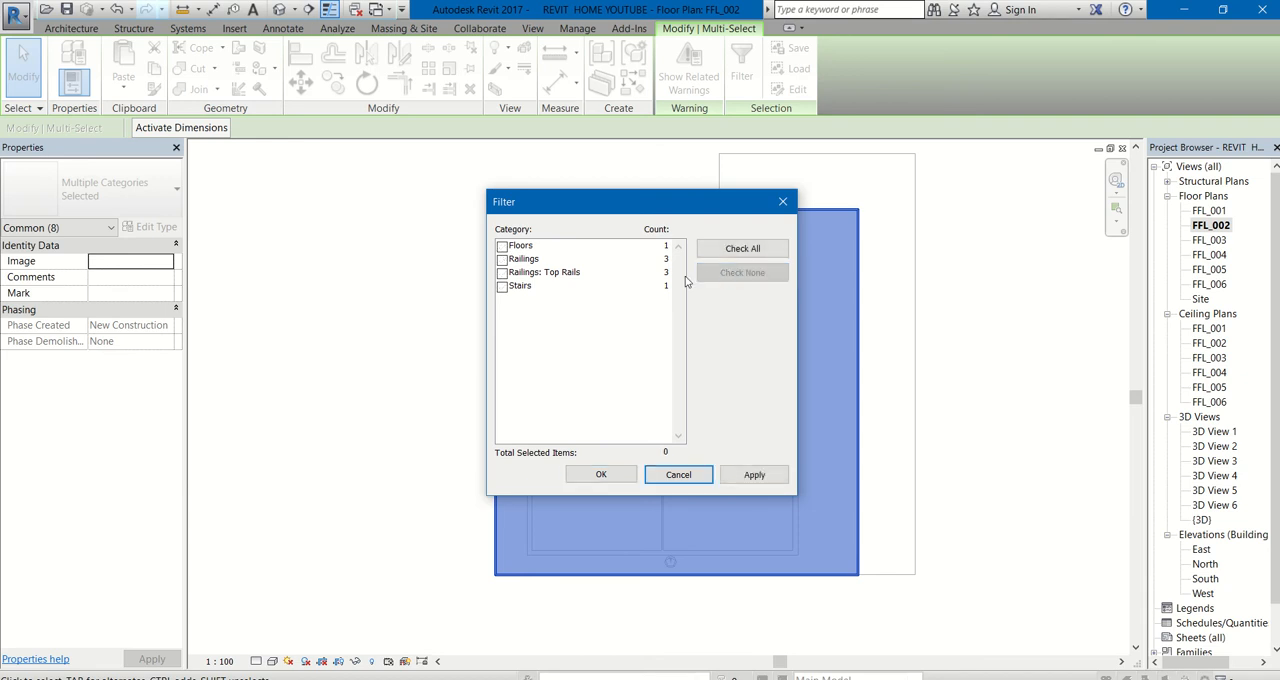
pyautogui.click(502, 246)
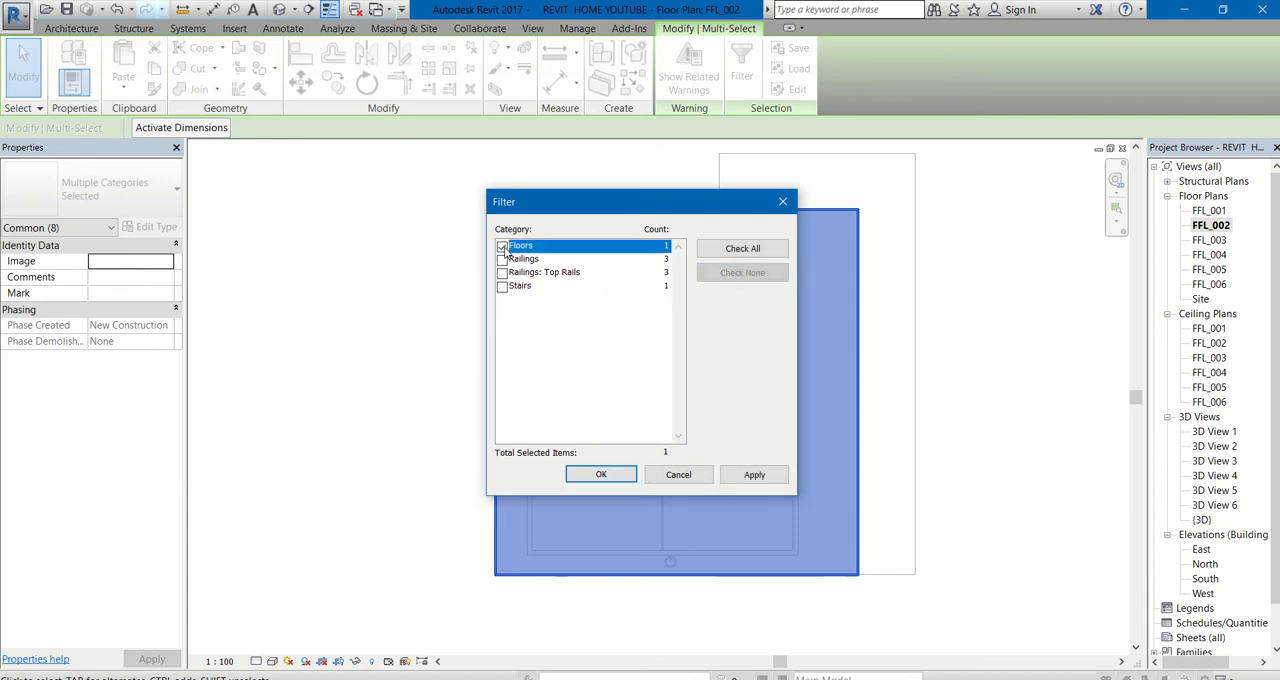
pyautogui.click(601, 474)
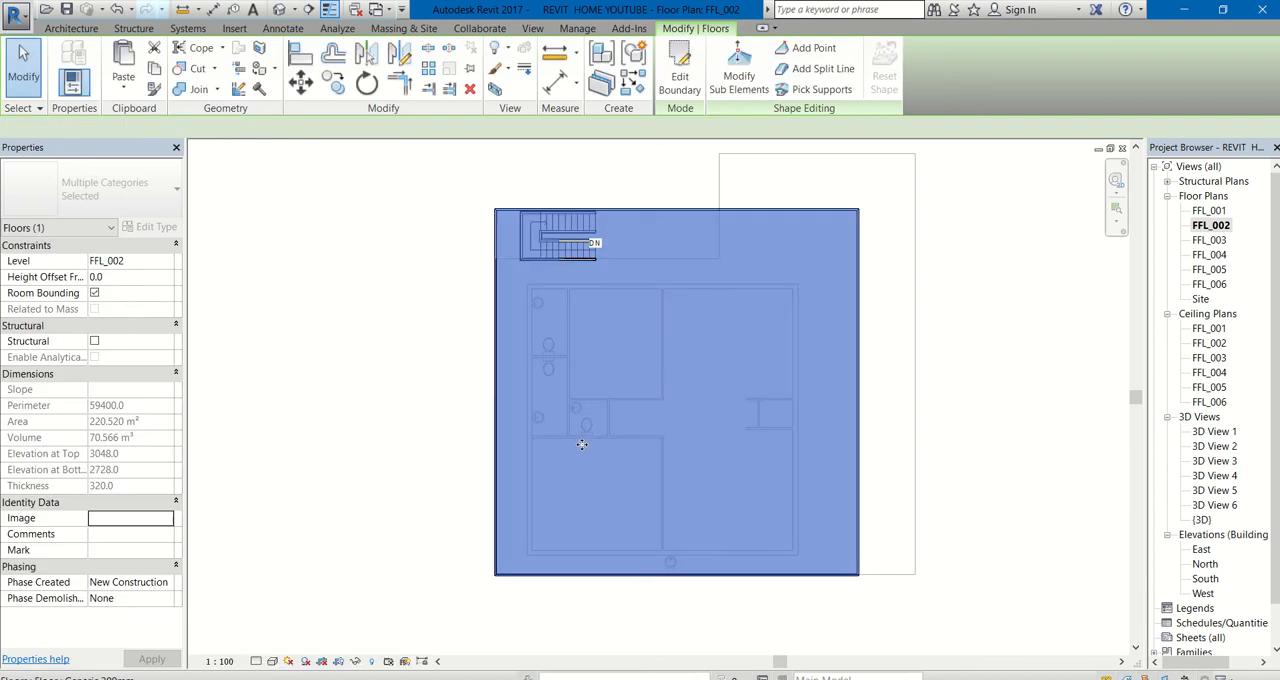
pyautogui.moveTo(582, 444)
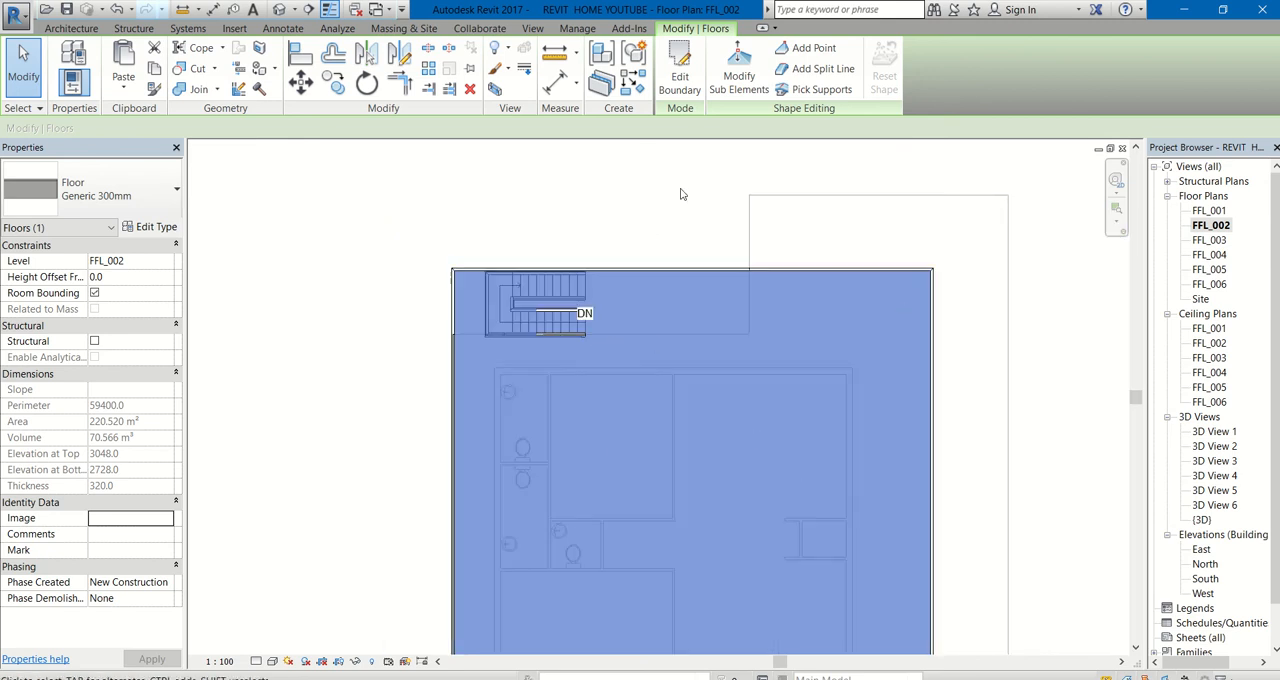
# Edit the floor boundary with an inner rectangle along the house walls, reducing its area to about 95 m²
pyautogui.click(679, 70)
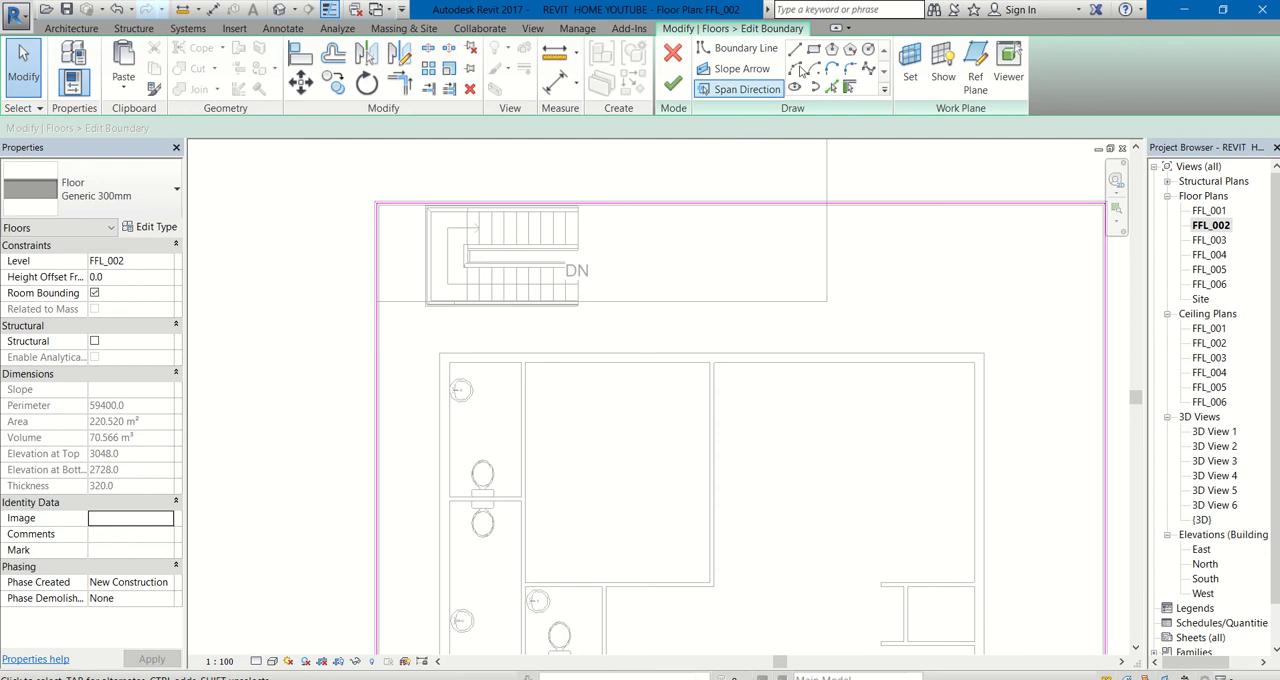
pyautogui.click(737, 48)
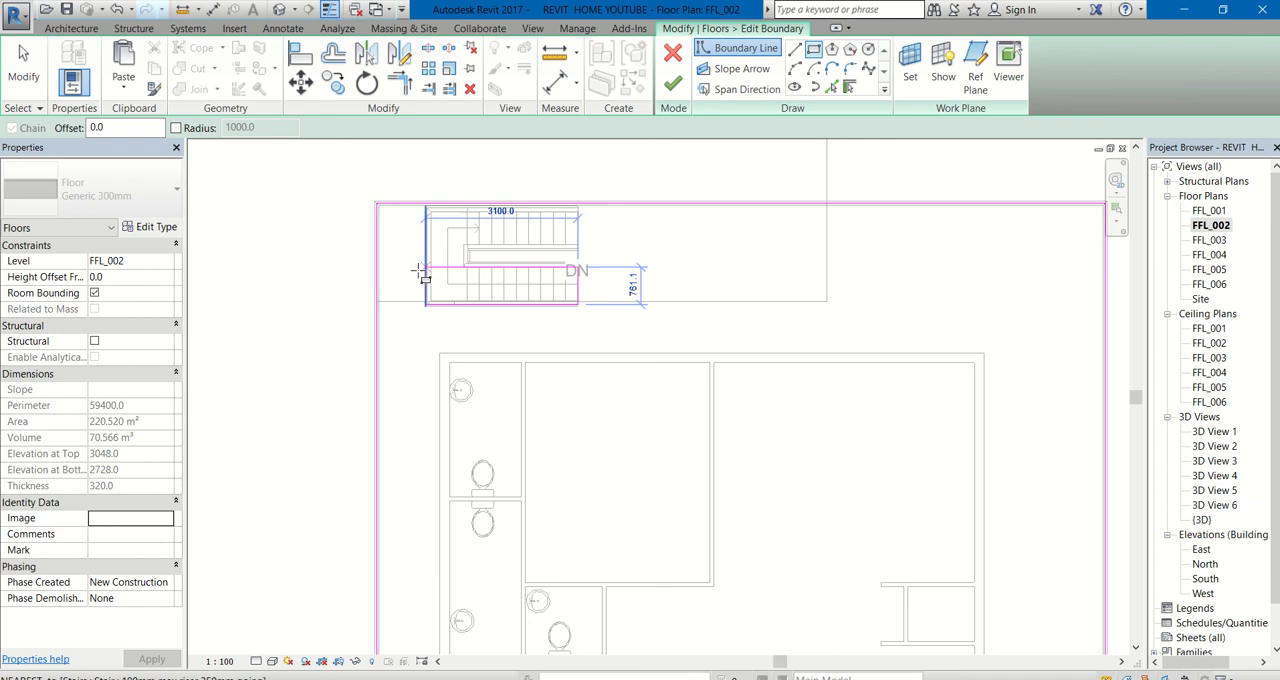
pyautogui.moveTo(418, 270)
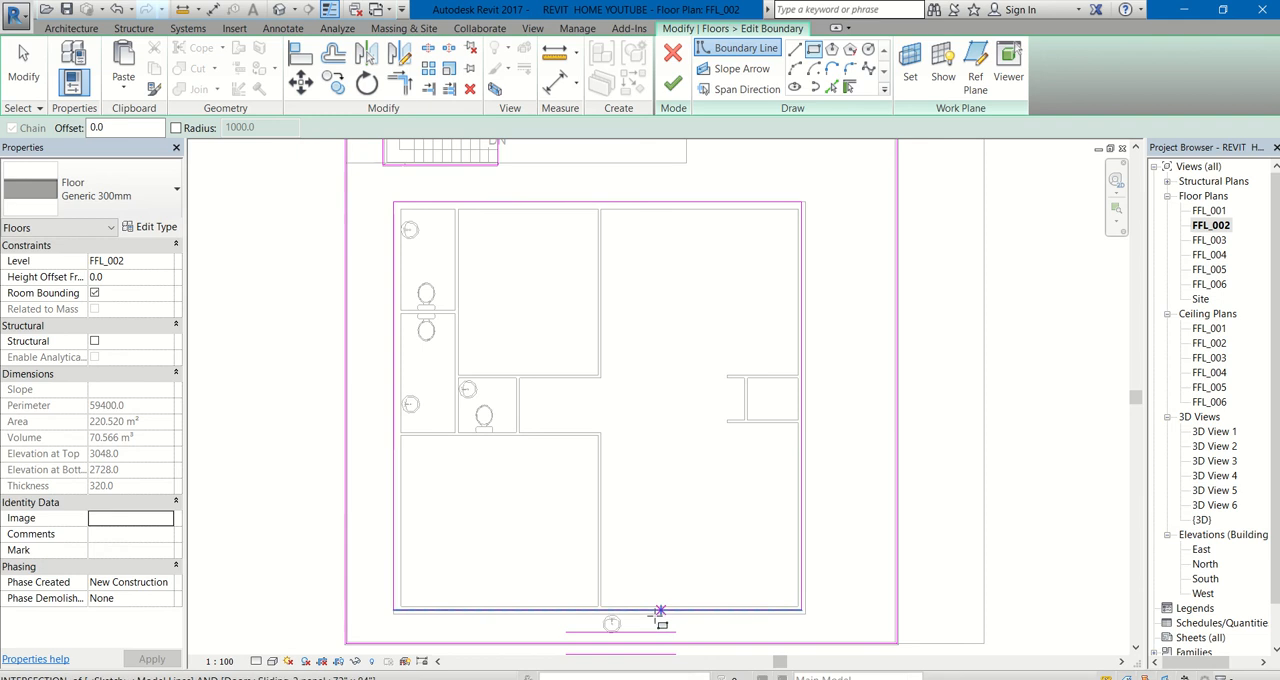
pyautogui.click(658, 607)
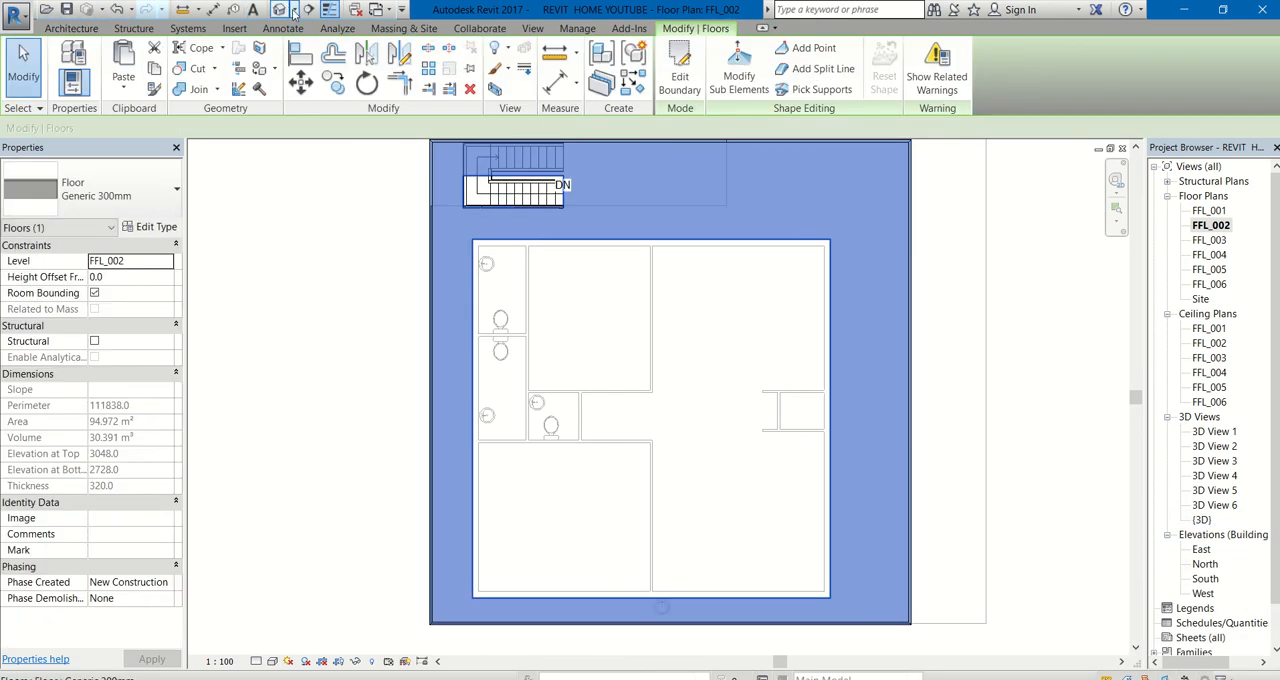
# Return to the {3D} view to see the railed balcony ring with its open centre
pyautogui.doubleClick(1202, 519)
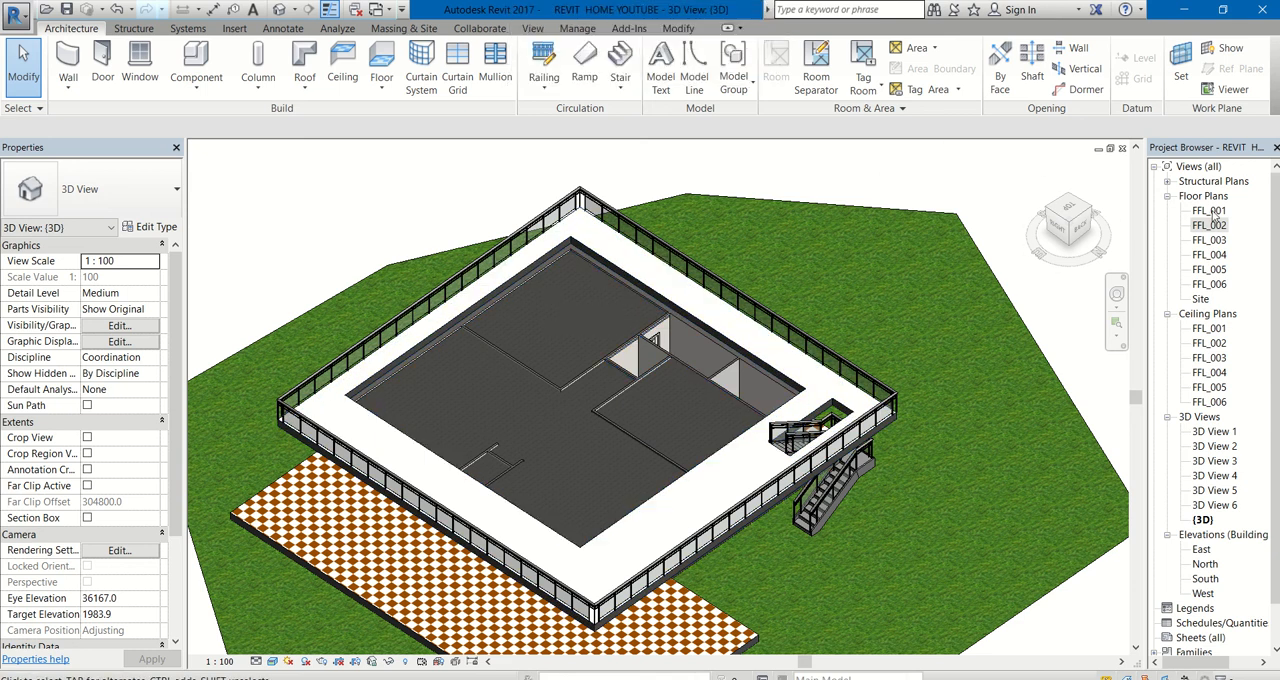
# In the FFL_001 plan, keep all 58 selected elements across every category in the Filter dialog
pyautogui.doubleClick(1210, 210)
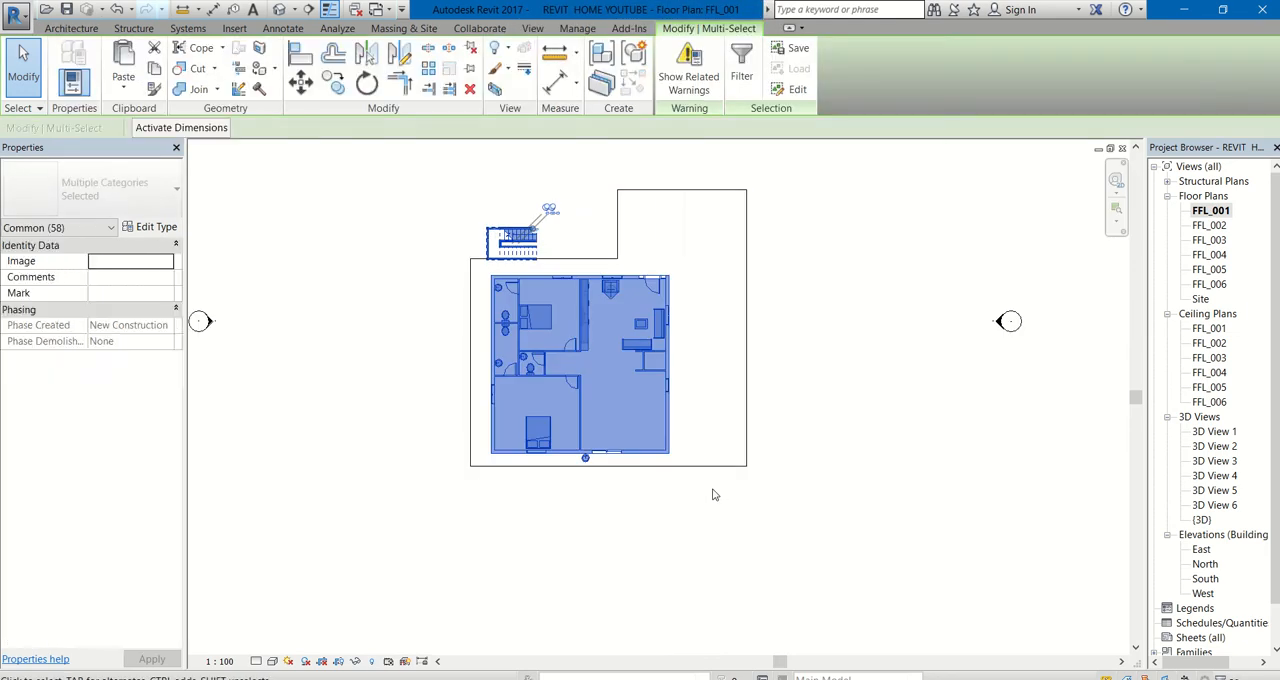
pyautogui.moveTo(438, 604)
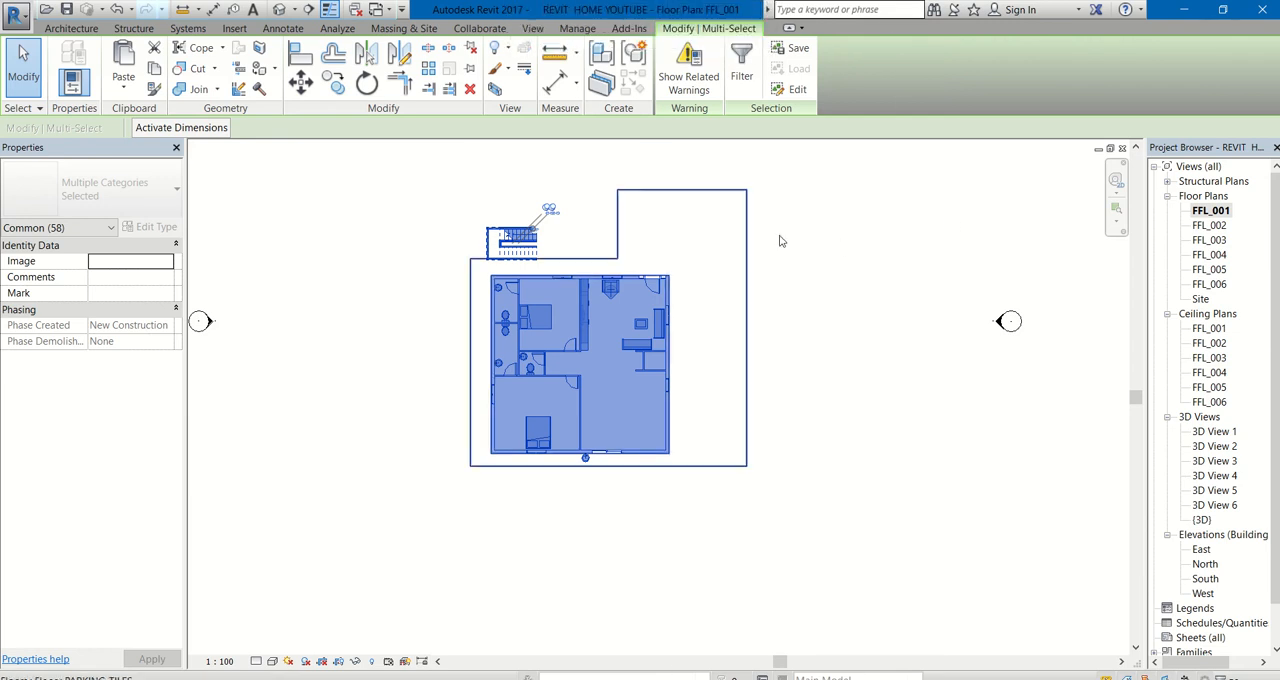
pyautogui.moveTo(685, 370)
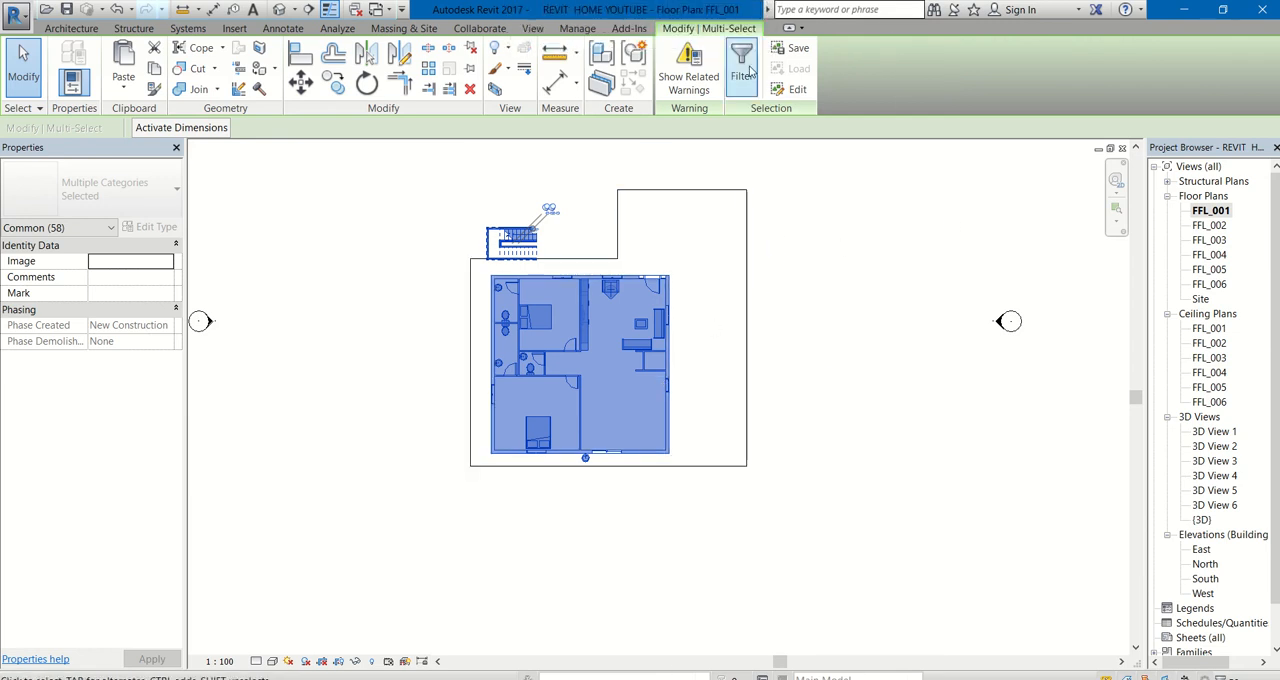
pyautogui.click(741, 67)
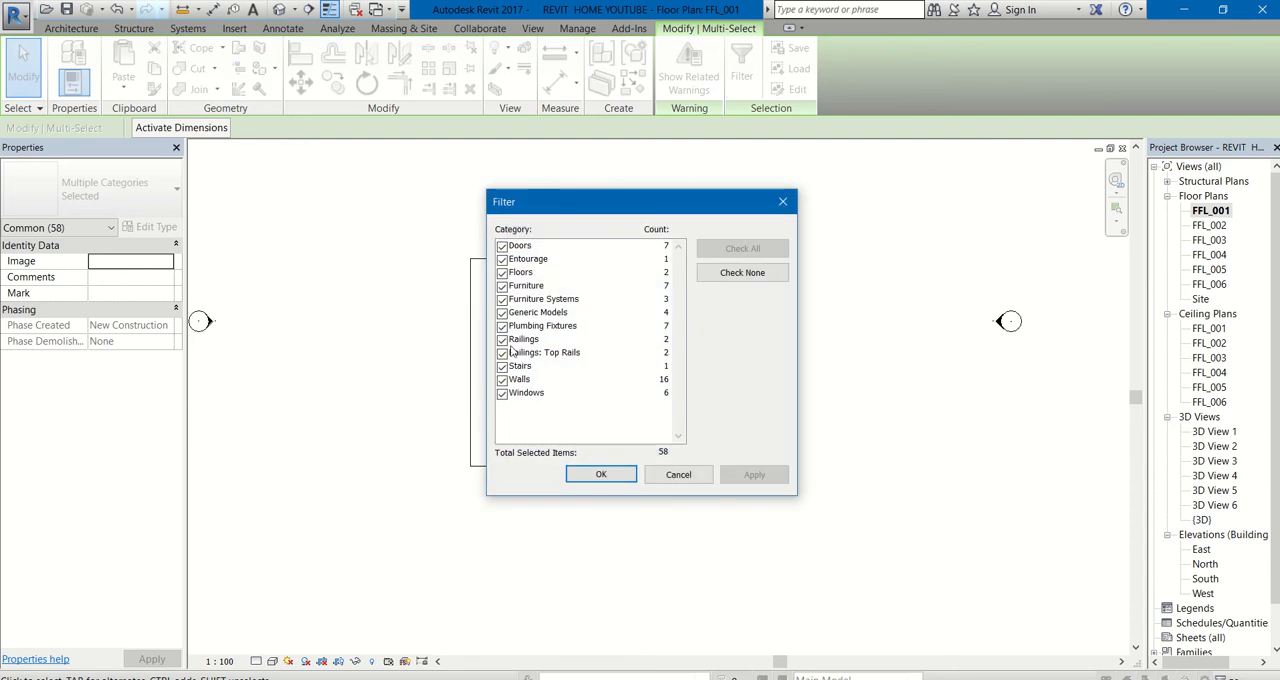
pyautogui.moveTo(584, 399)
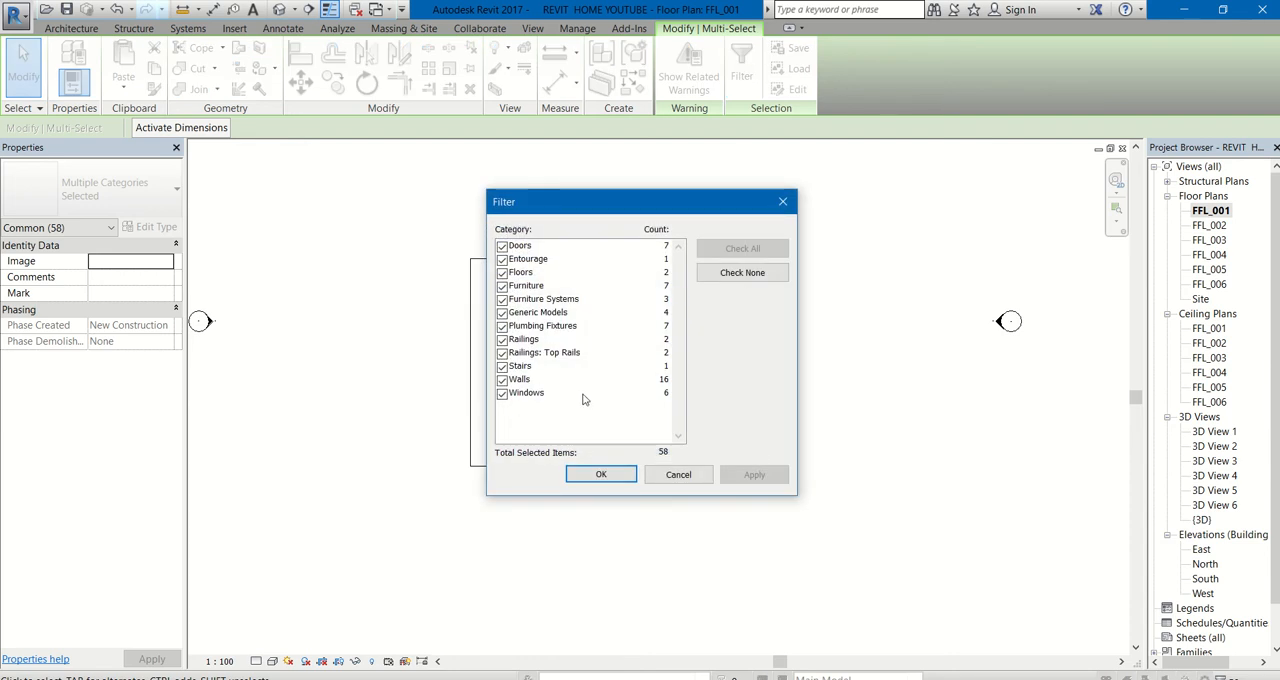
pyautogui.moveTo(529, 417)
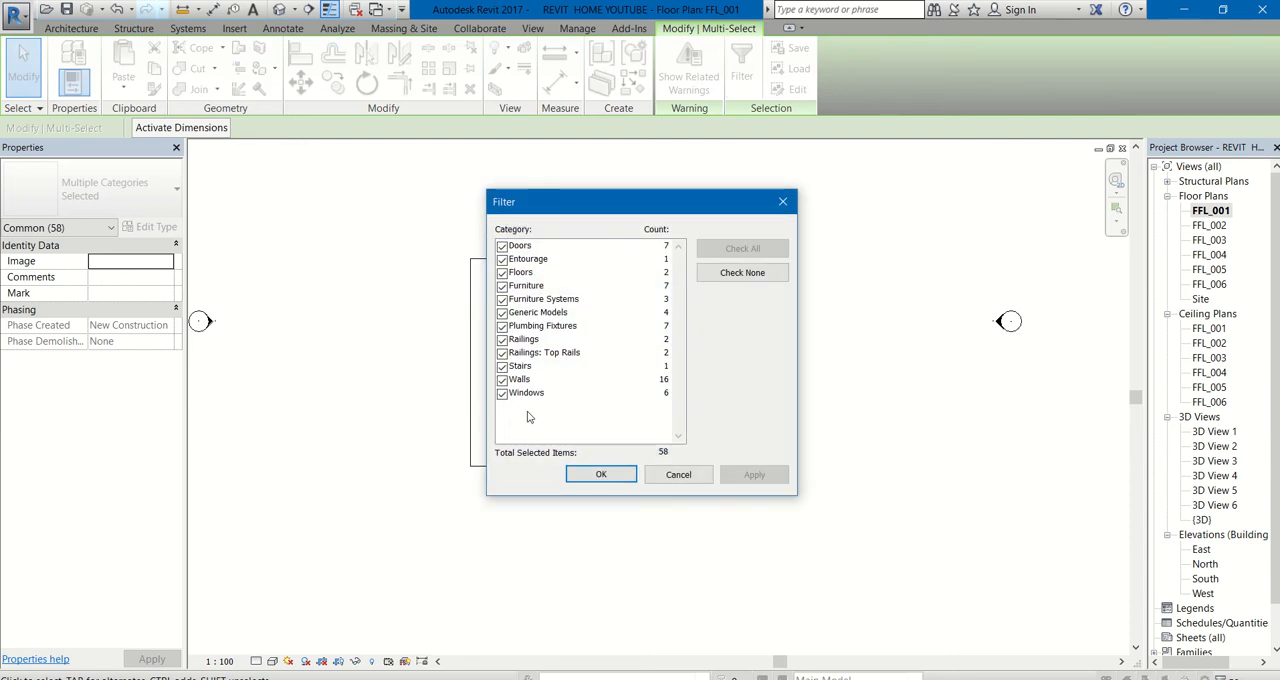
pyautogui.moveTo(533, 403)
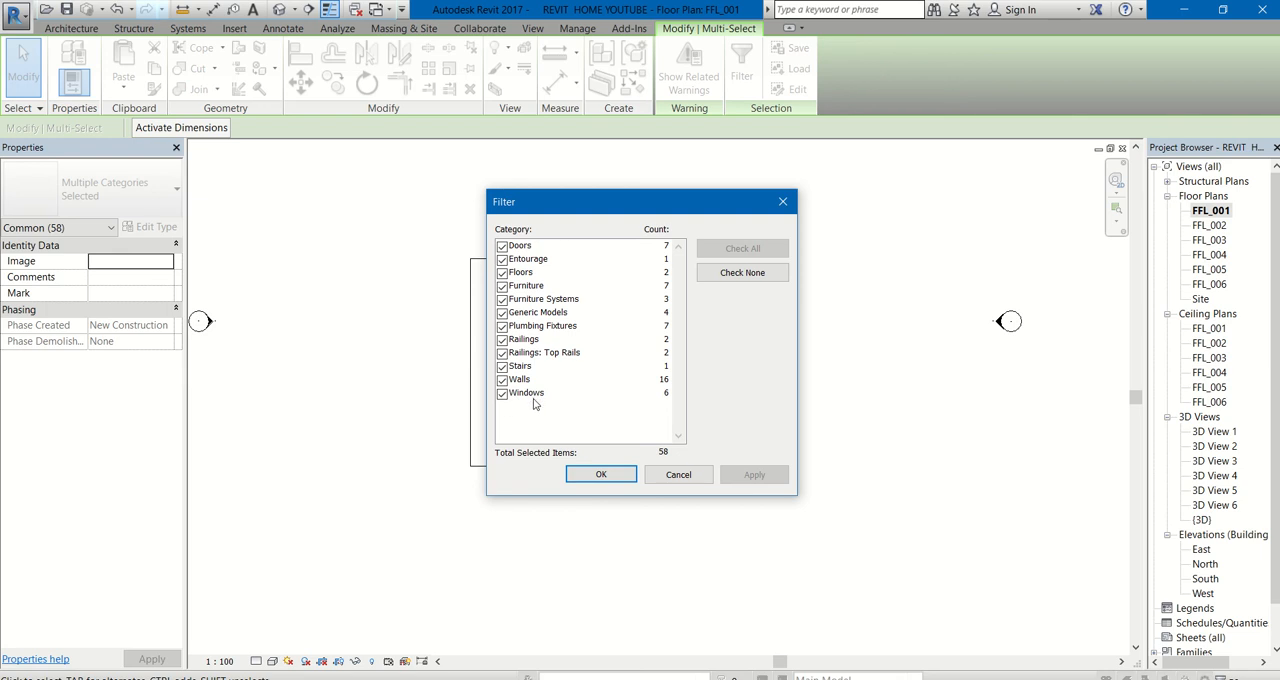
pyautogui.moveTo(531, 251)
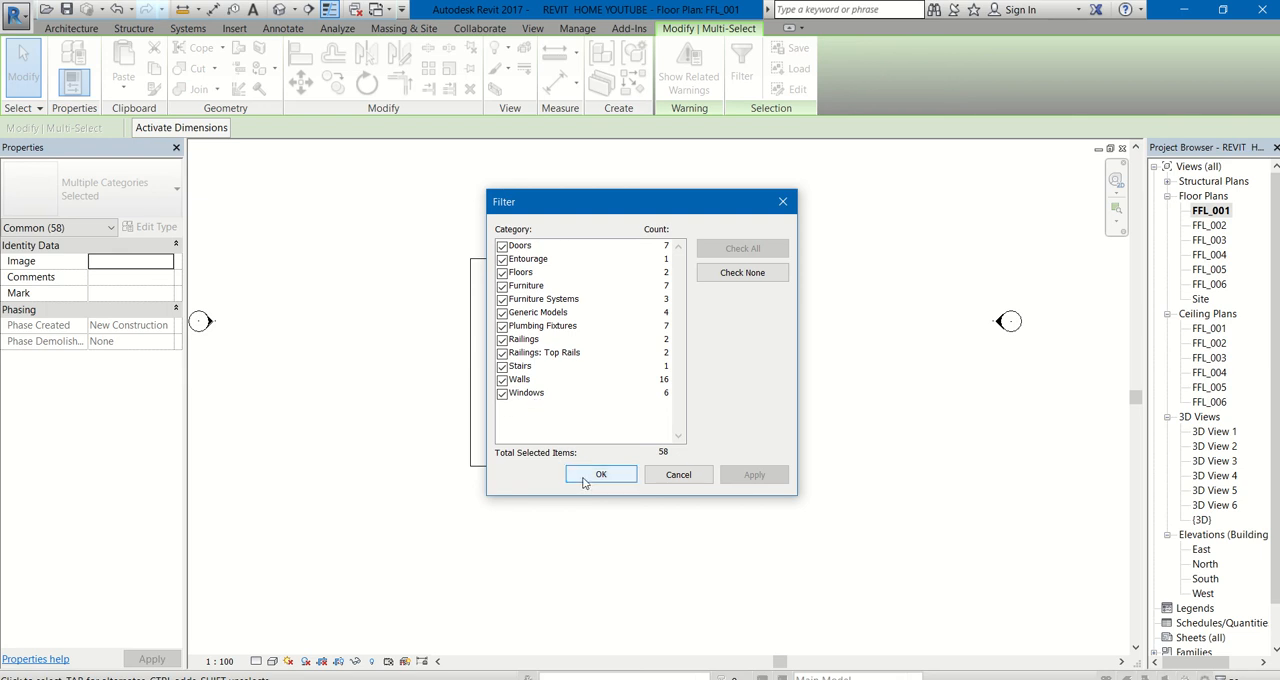
pyautogui.click(600, 474)
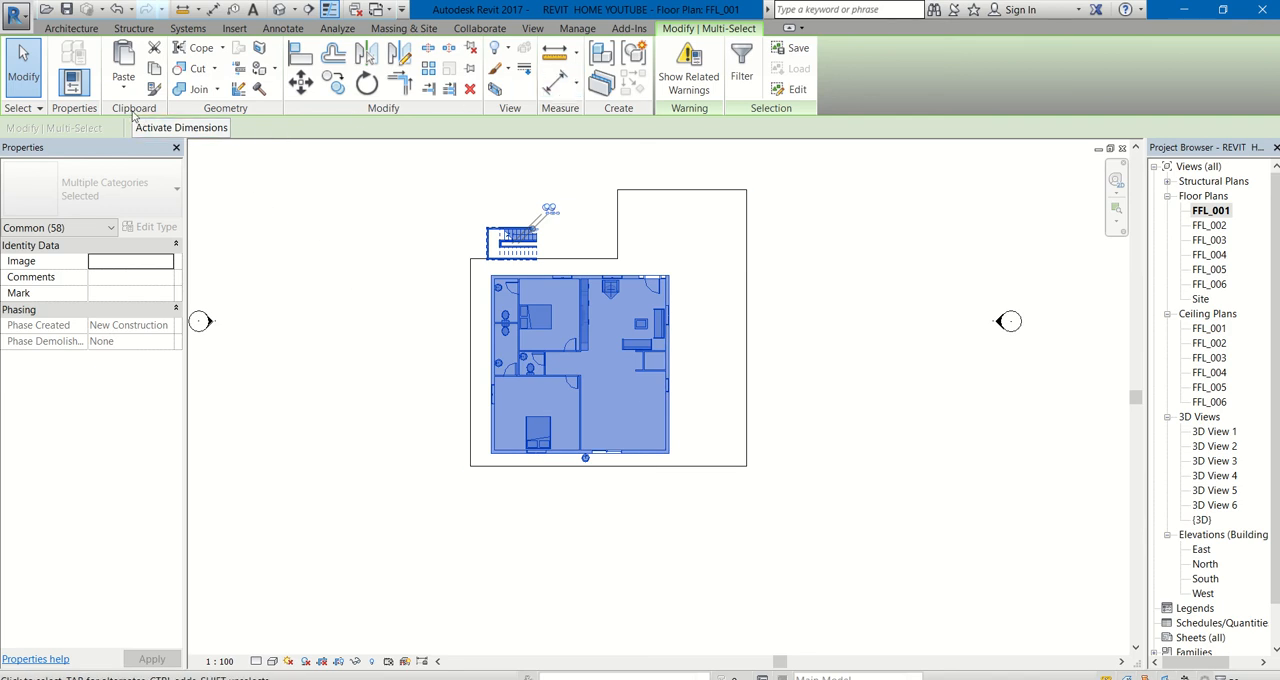
pyautogui.moveTo(154, 68)
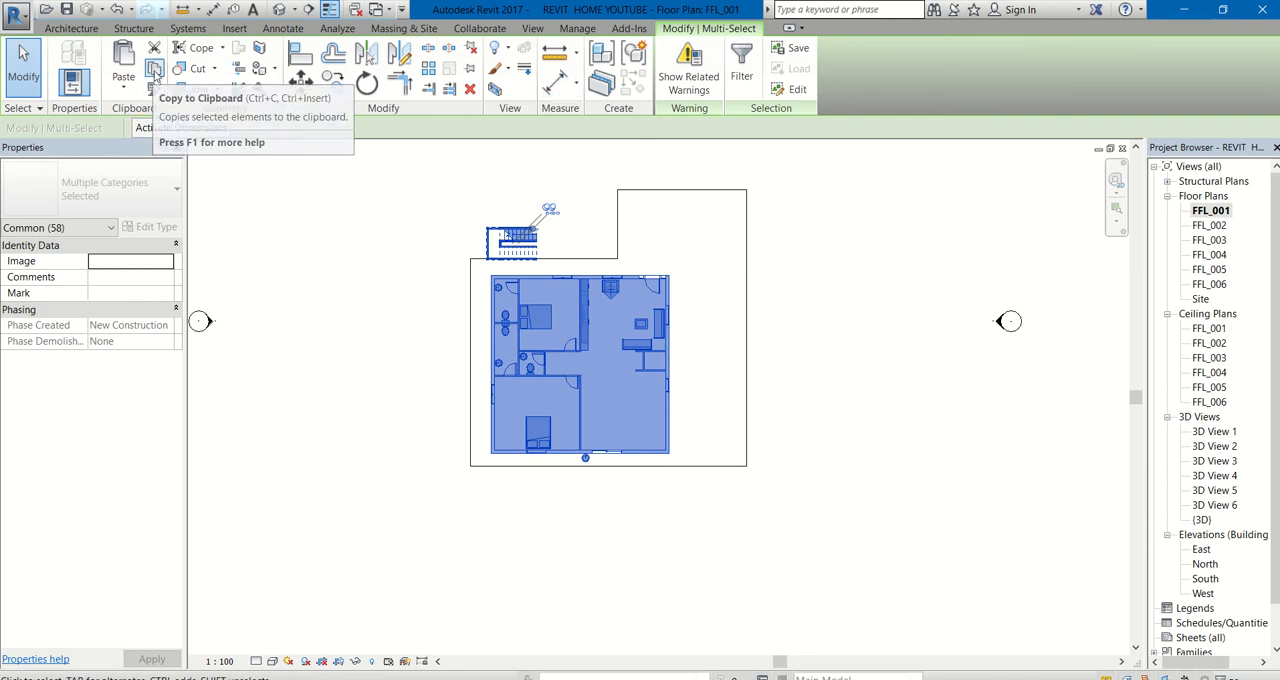
pyautogui.moveTo(154, 77)
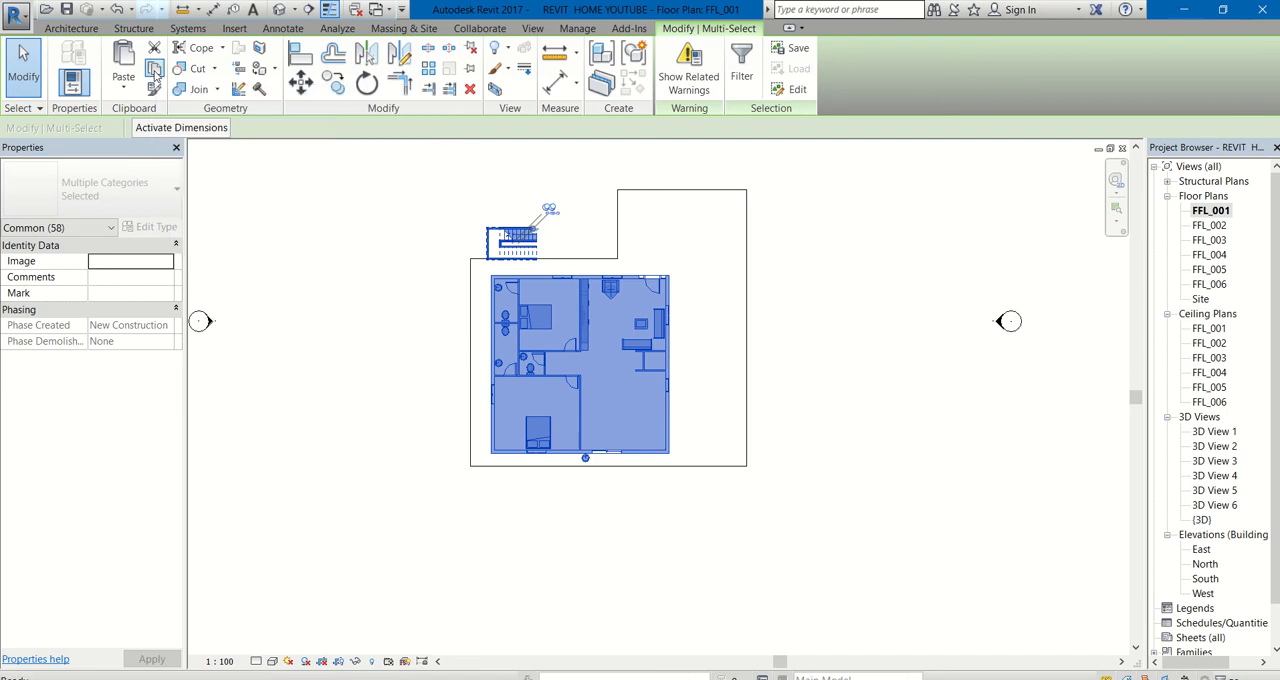
pyautogui.moveTo(123, 65)
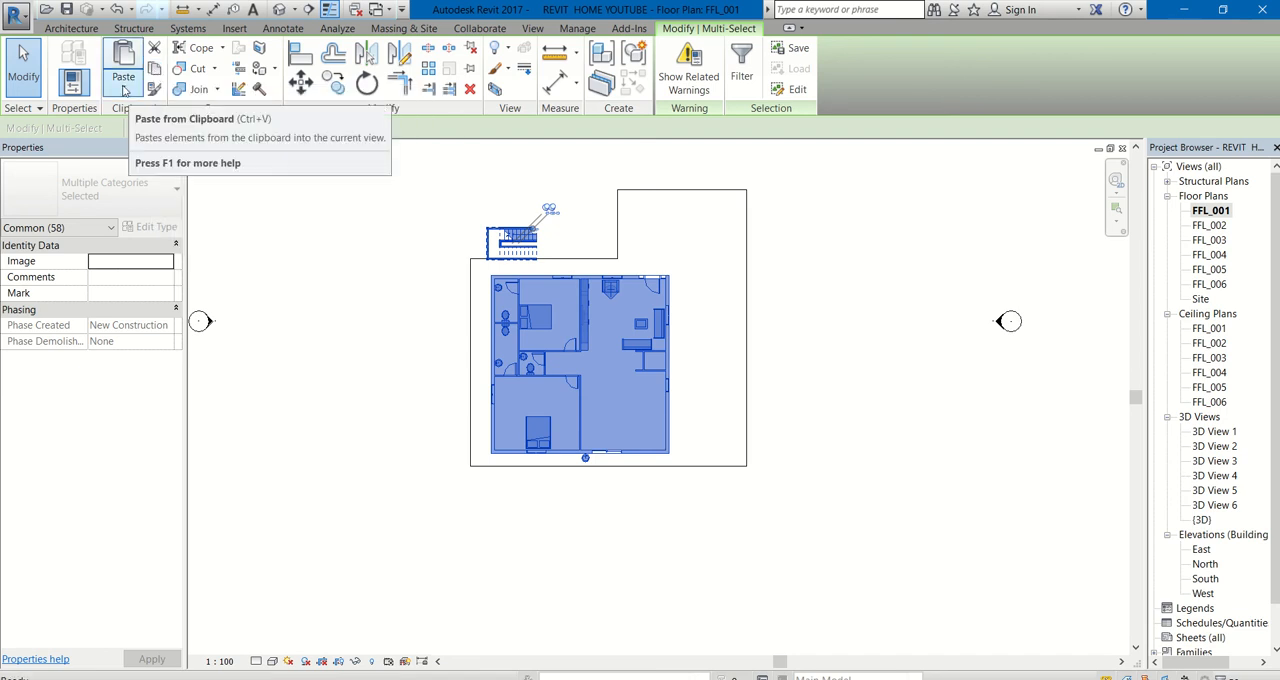
pyautogui.moveTo(123, 77)
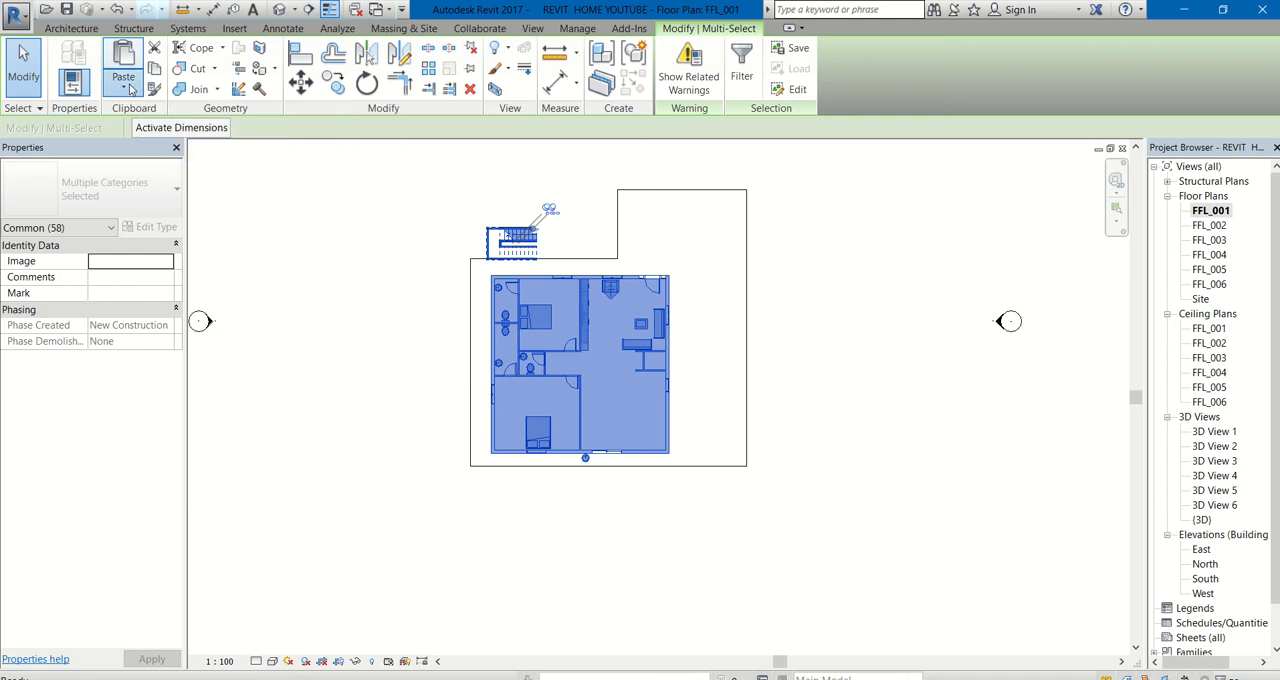
# Copy the 58 ground-floor elements and choose Paste Aligned to Selected Levels
pyautogui.click(123, 77)
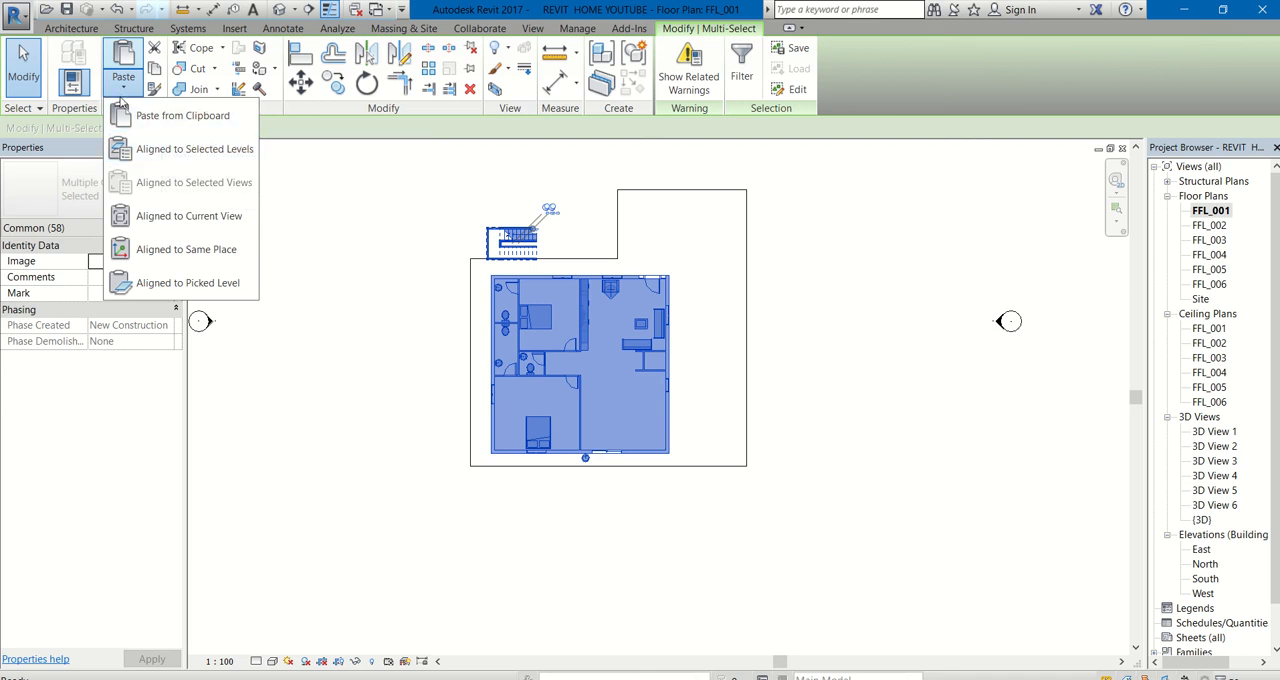
pyautogui.moveTo(195, 149)
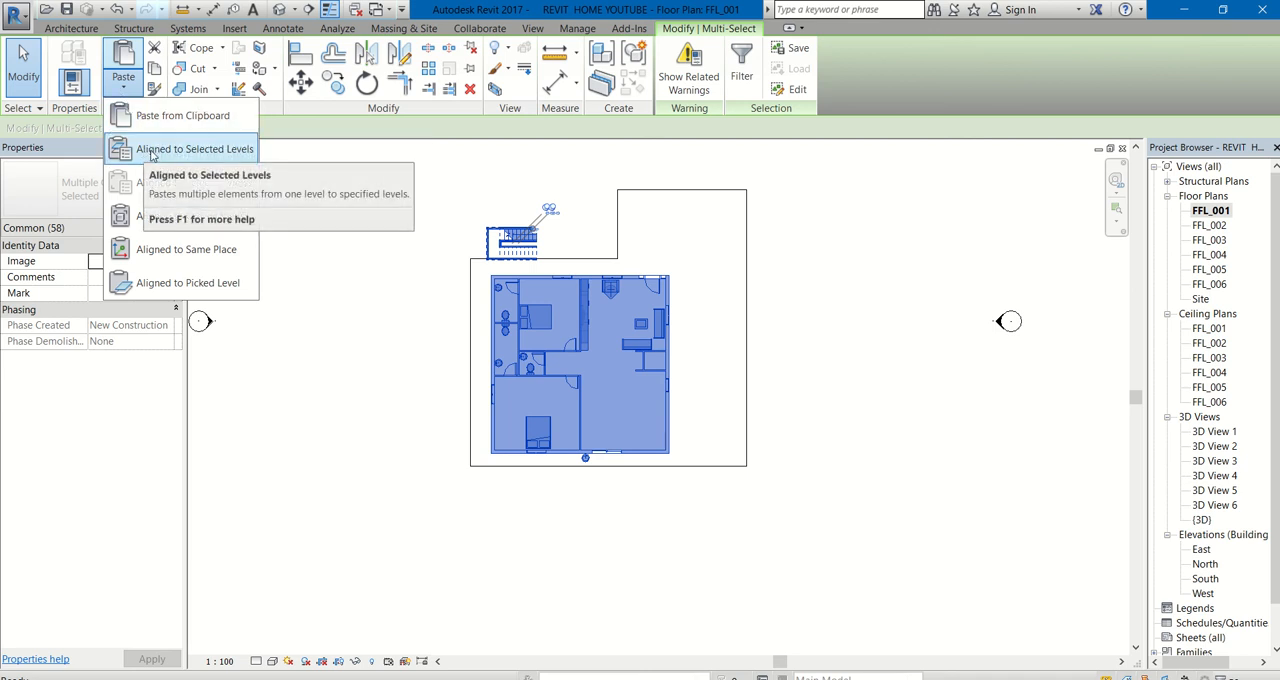
pyautogui.click(194, 148)
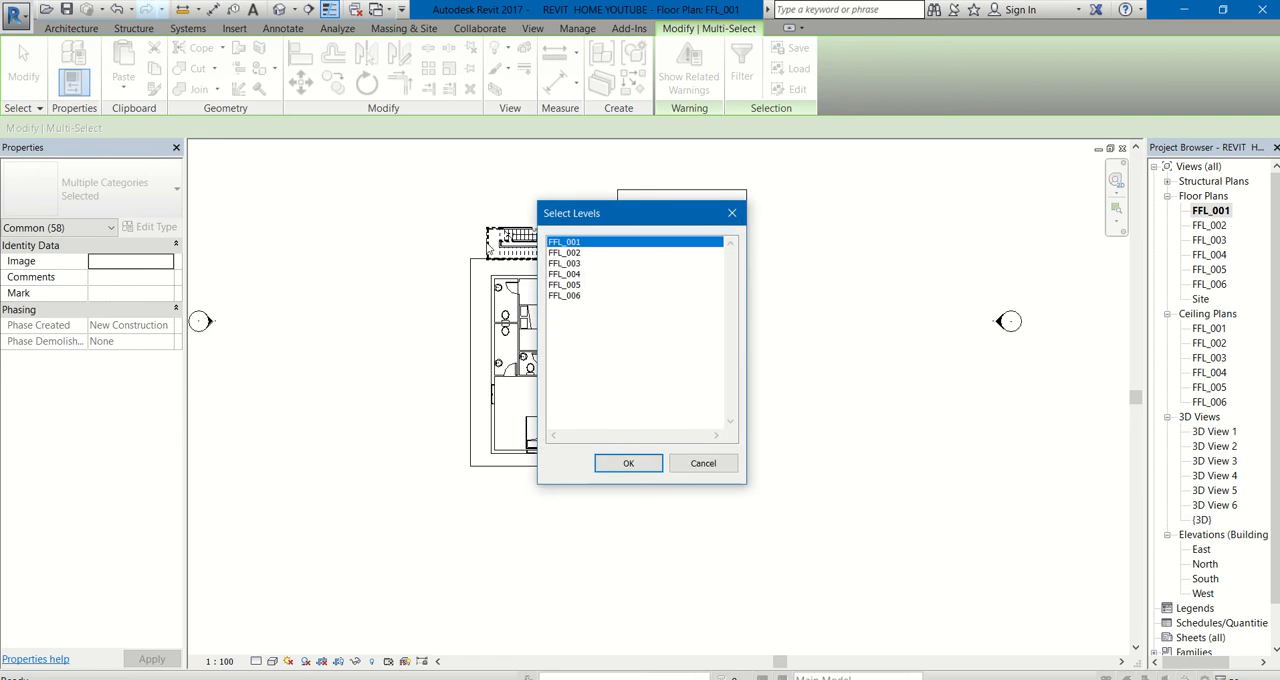
pyautogui.moveTo(560, 275)
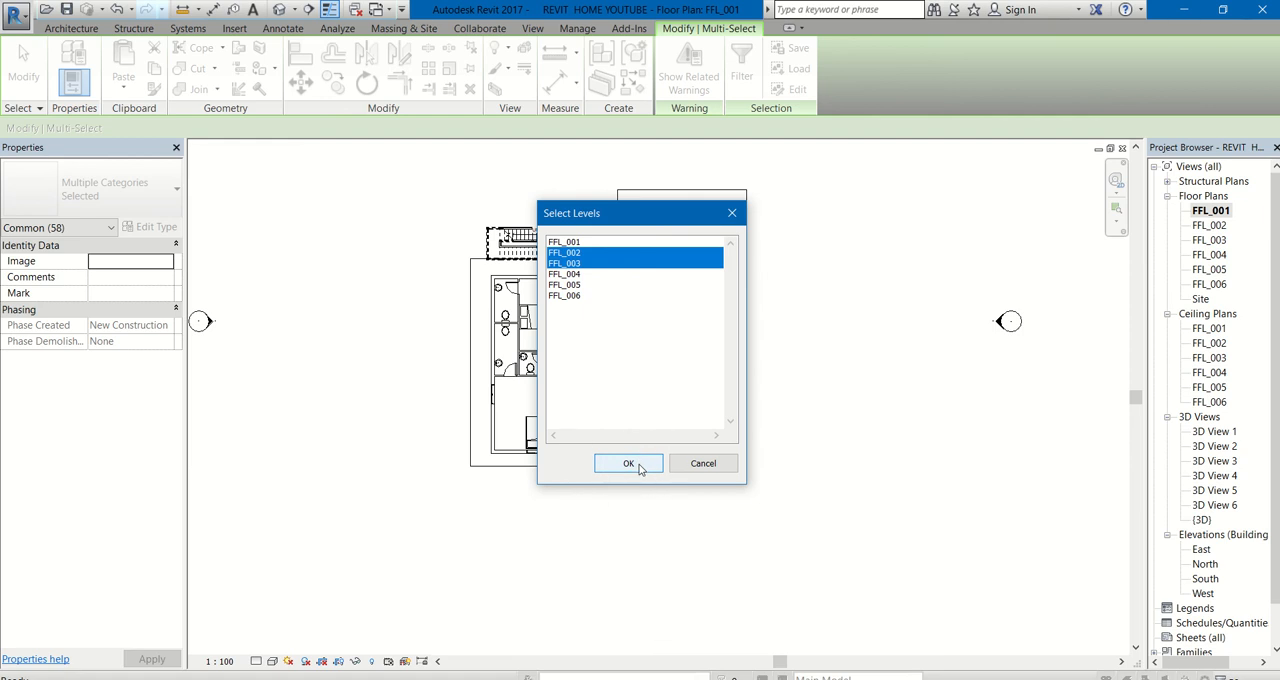
pyautogui.moveTo(620, 450)
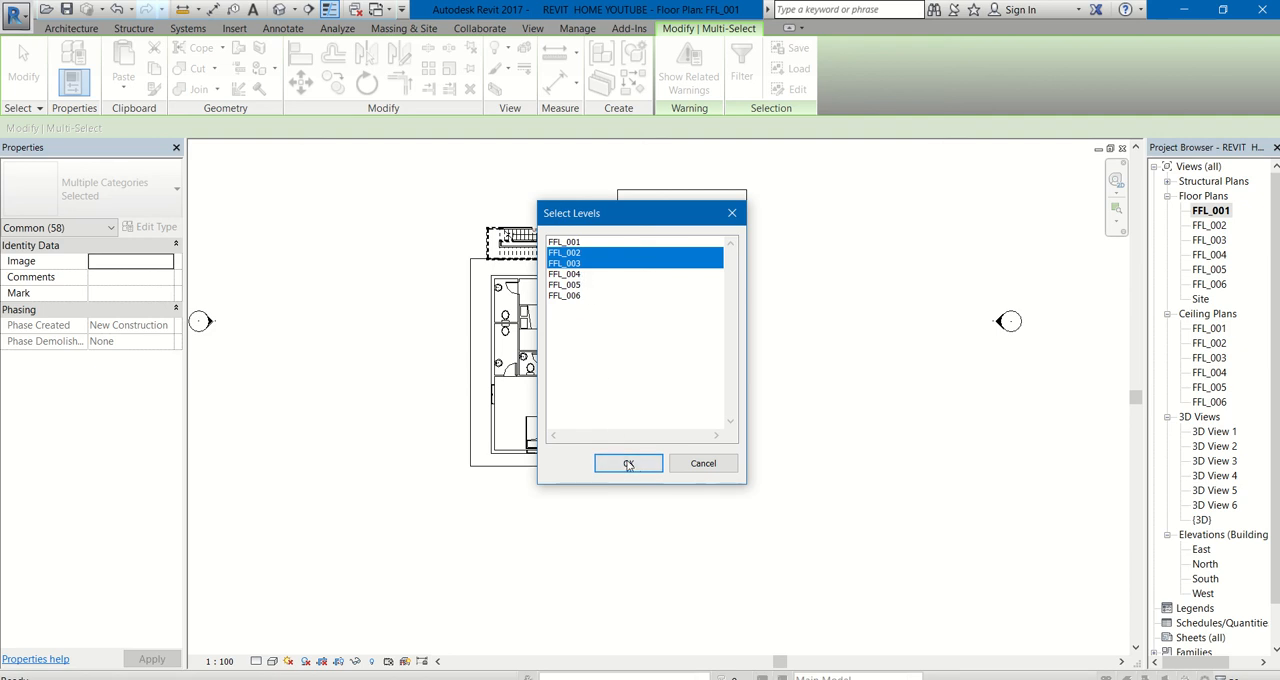
# Paste the copied ground-floor elements onto levels FFL_002 and FFL_003
pyautogui.click(628, 463)
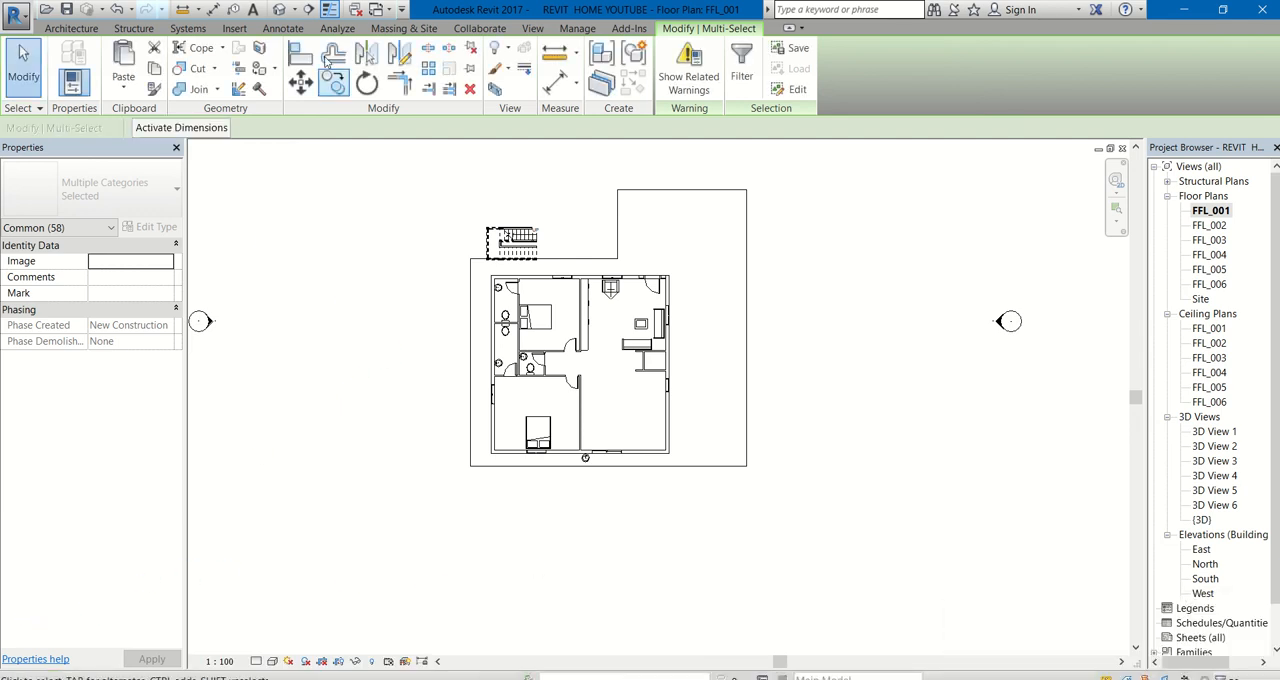
pyautogui.moveTo(284, 9)
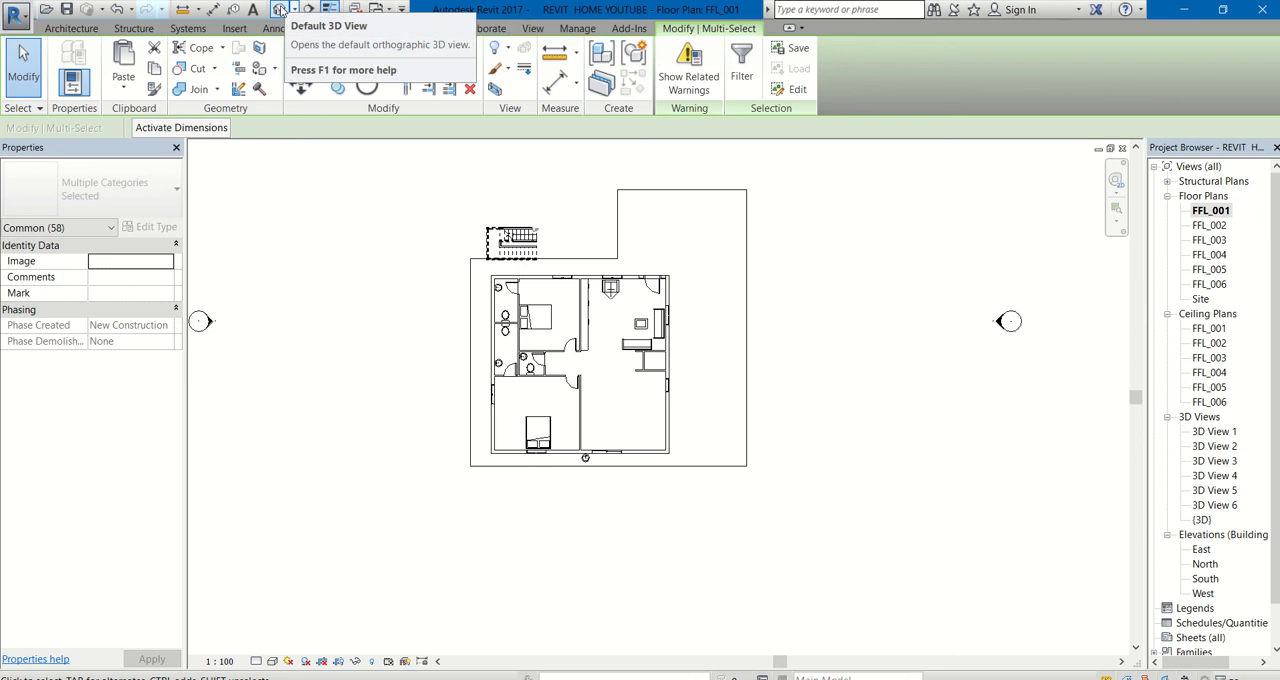
# View the three-storey house in the default 3D view from the balcony side
pyautogui.click(282, 8)
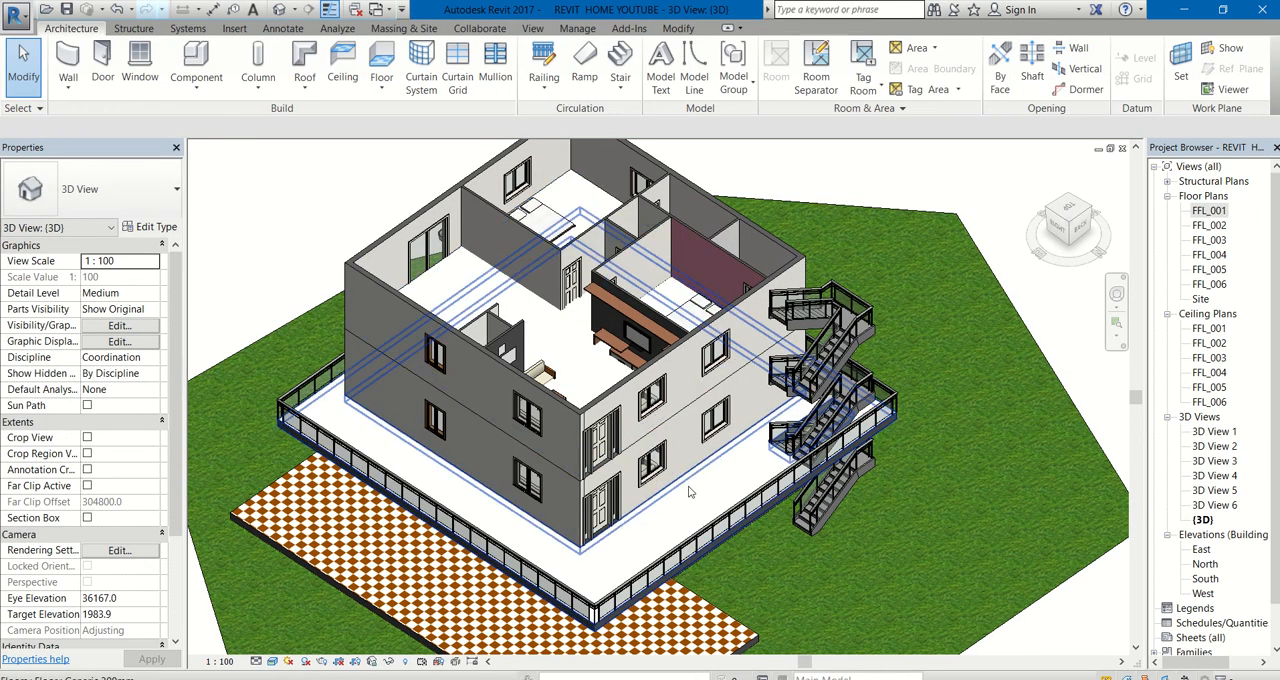
pyautogui.moveTo(690, 490); pyautogui.dragTo(657, 333)
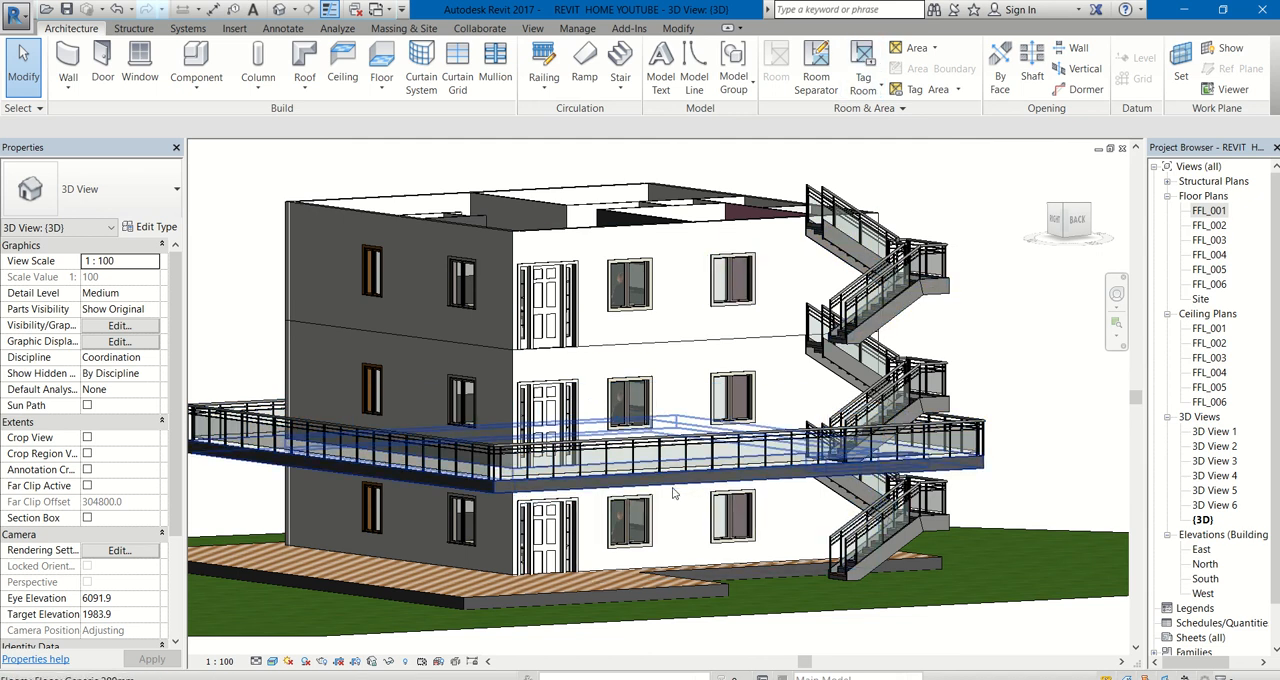
pyautogui.moveTo(795, 490)
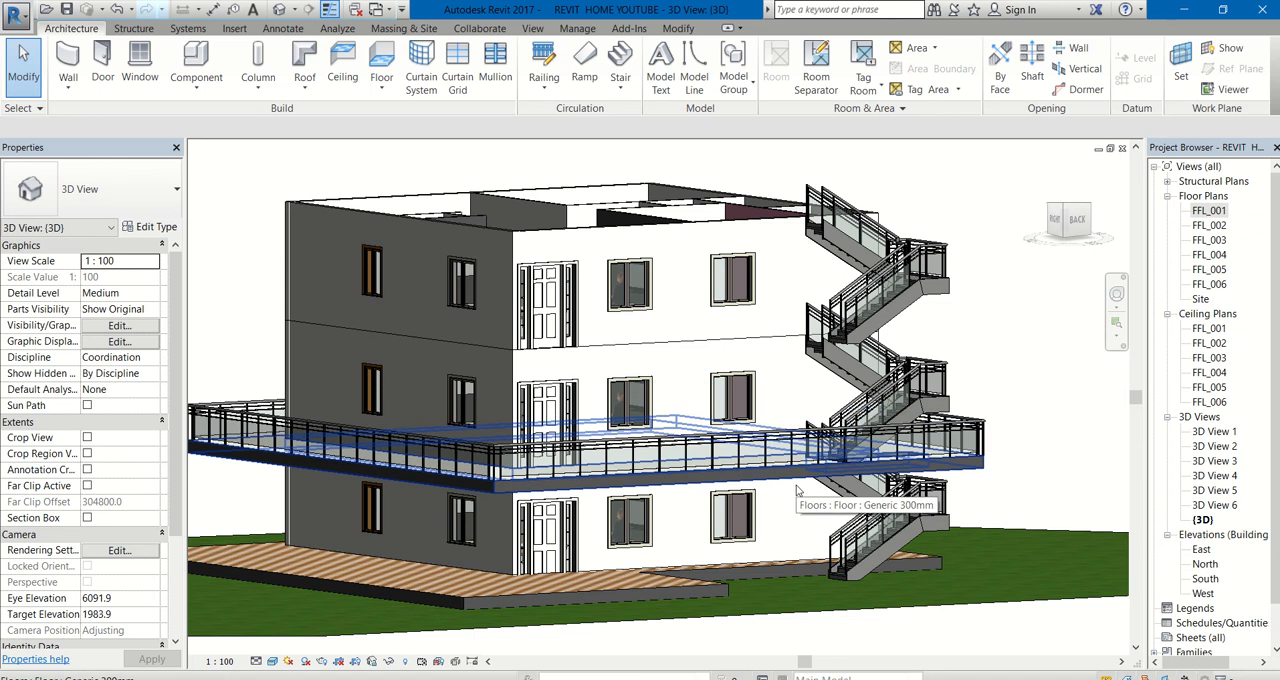
pyautogui.moveTo(502, 499)
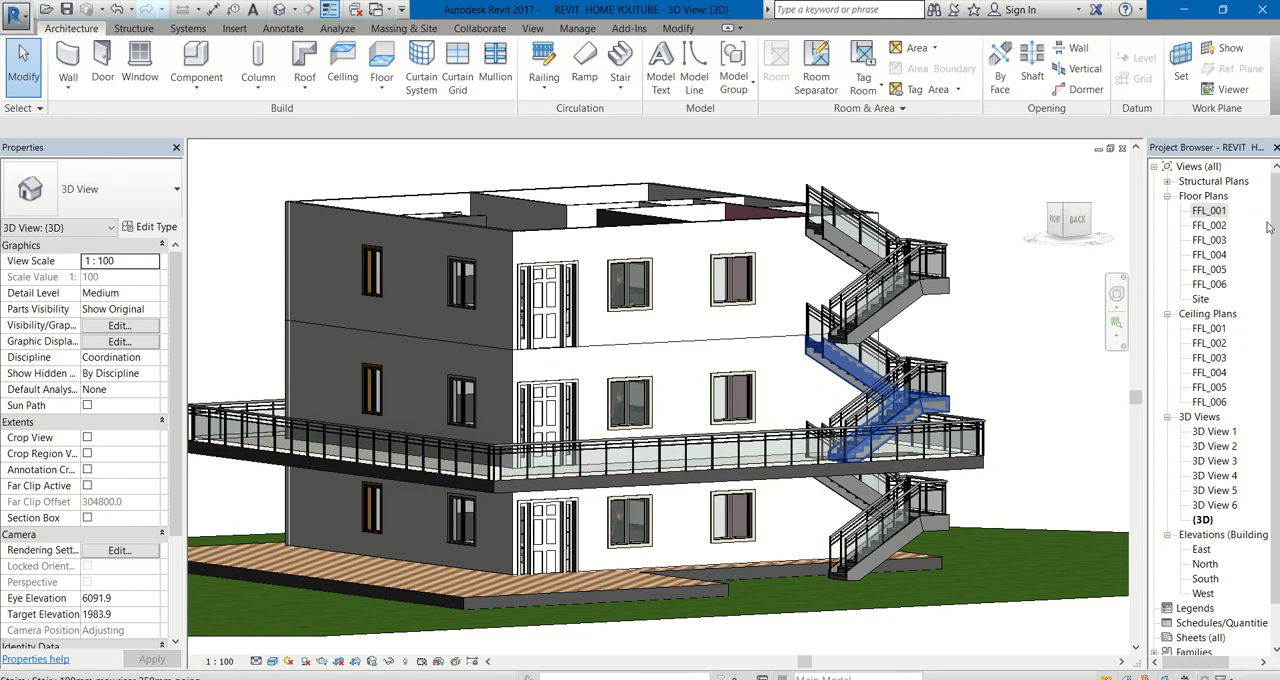
# Copy the balcony floor and railing and paste them aligned to level FFL_003
pyautogui.click(545, 535)
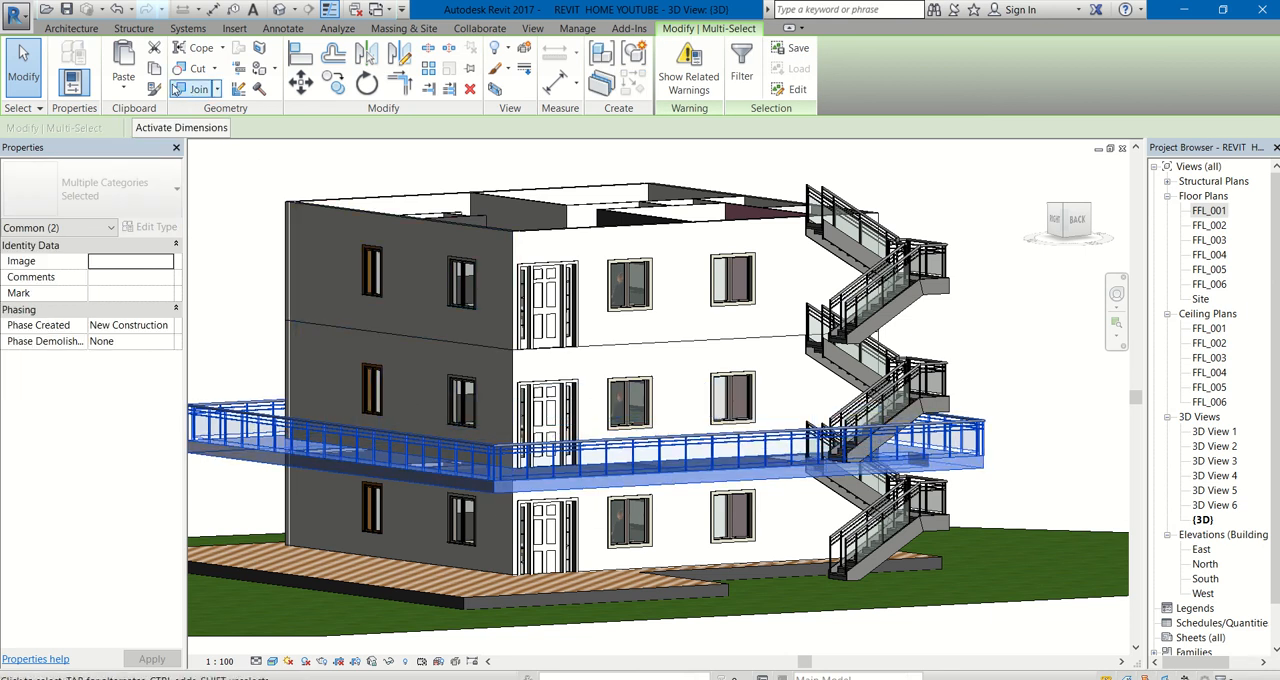
pyautogui.moveTo(154, 68)
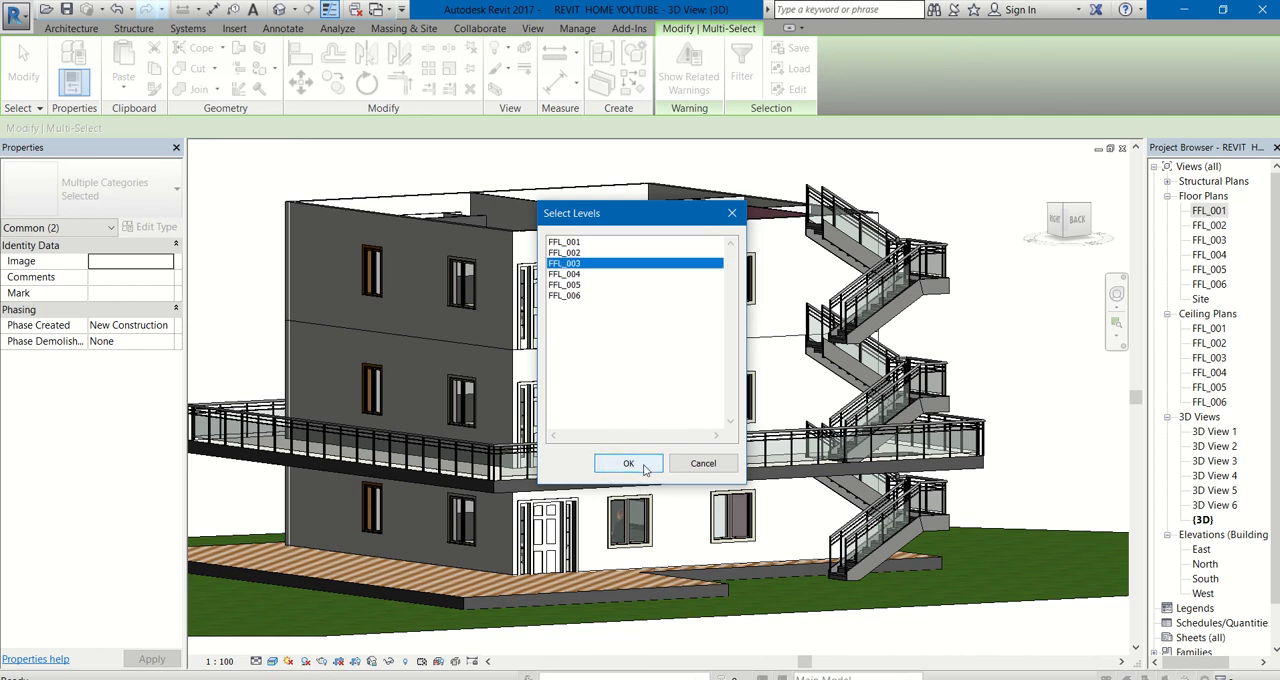
pyautogui.click(628, 463)
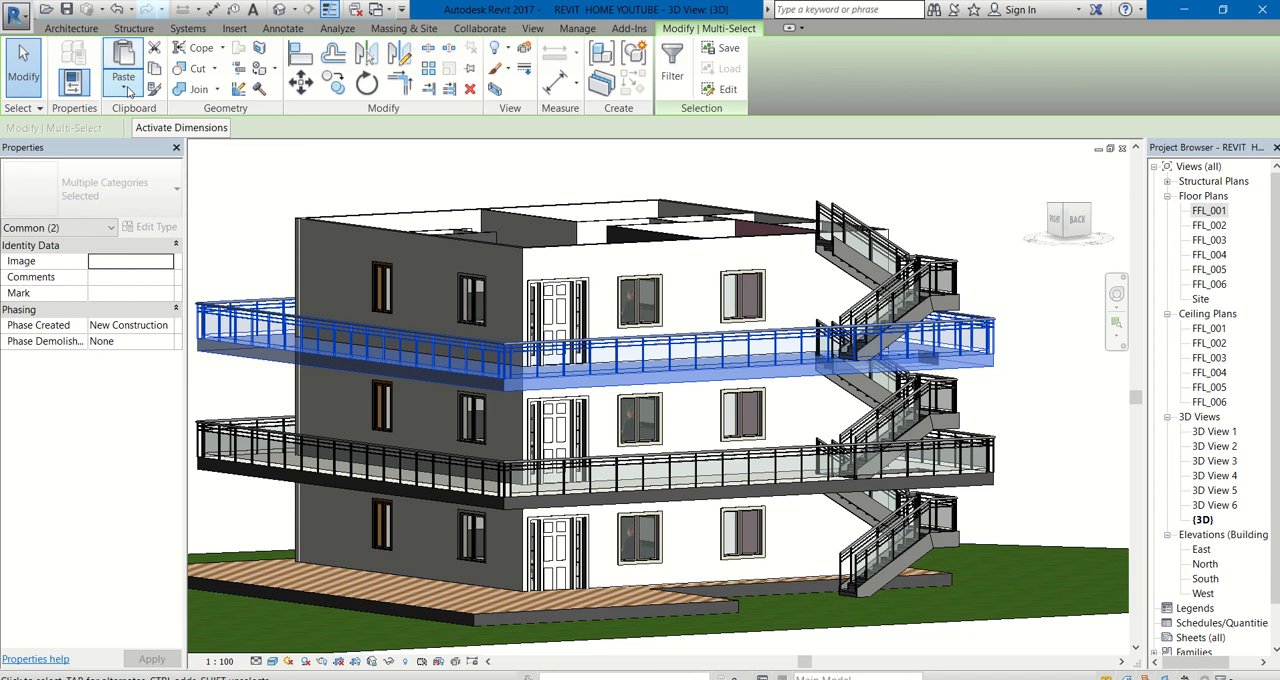
# Paste the balcony floor and railing Aligned to Selected Levels onto the top level
pyautogui.click(123, 77)
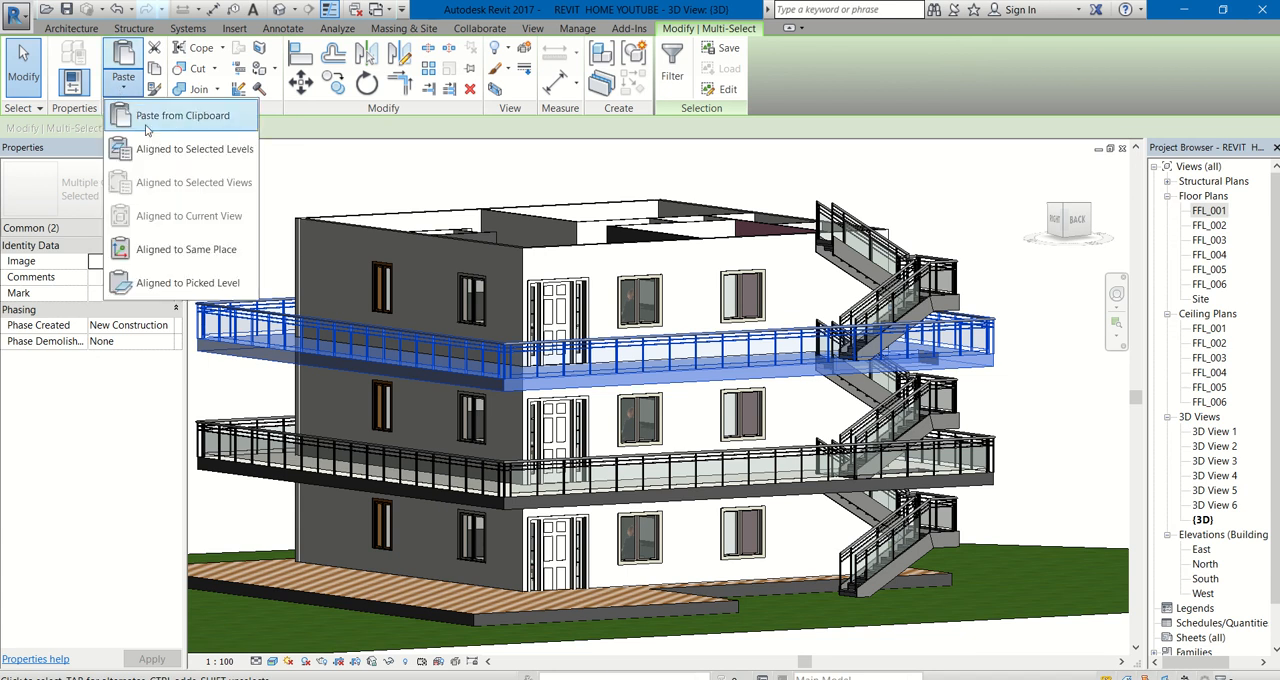
pyautogui.click(196, 148)
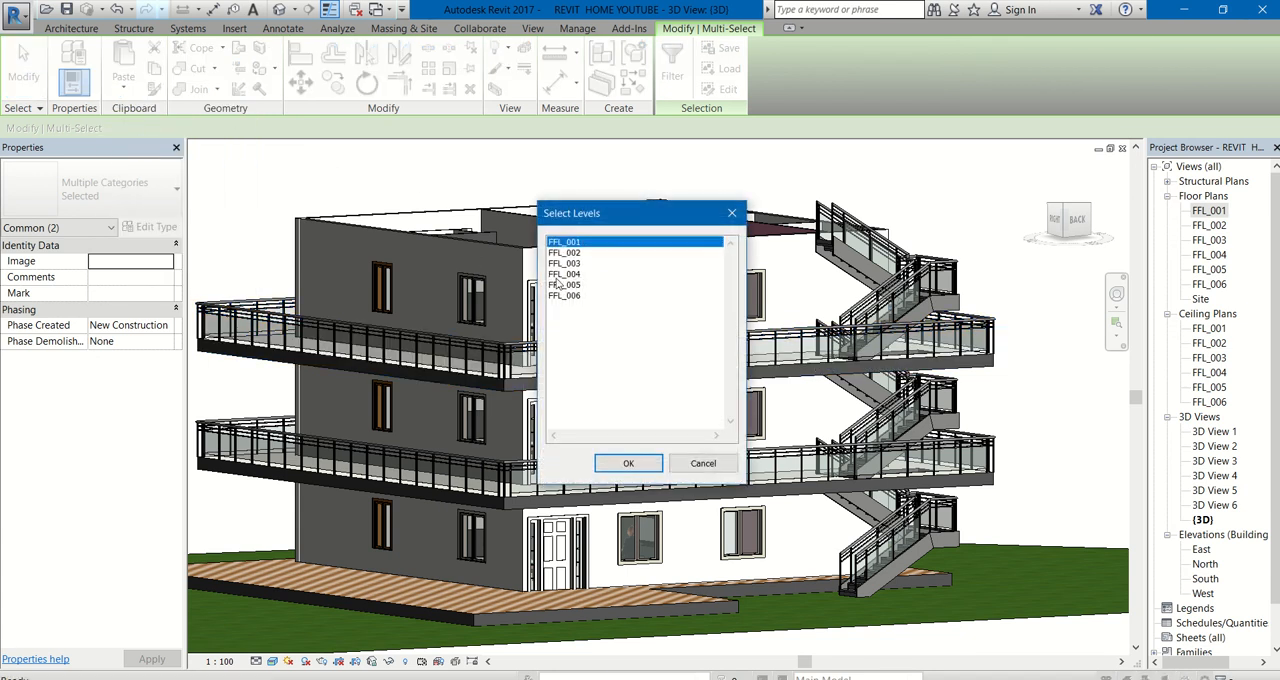
pyautogui.click(628, 463)
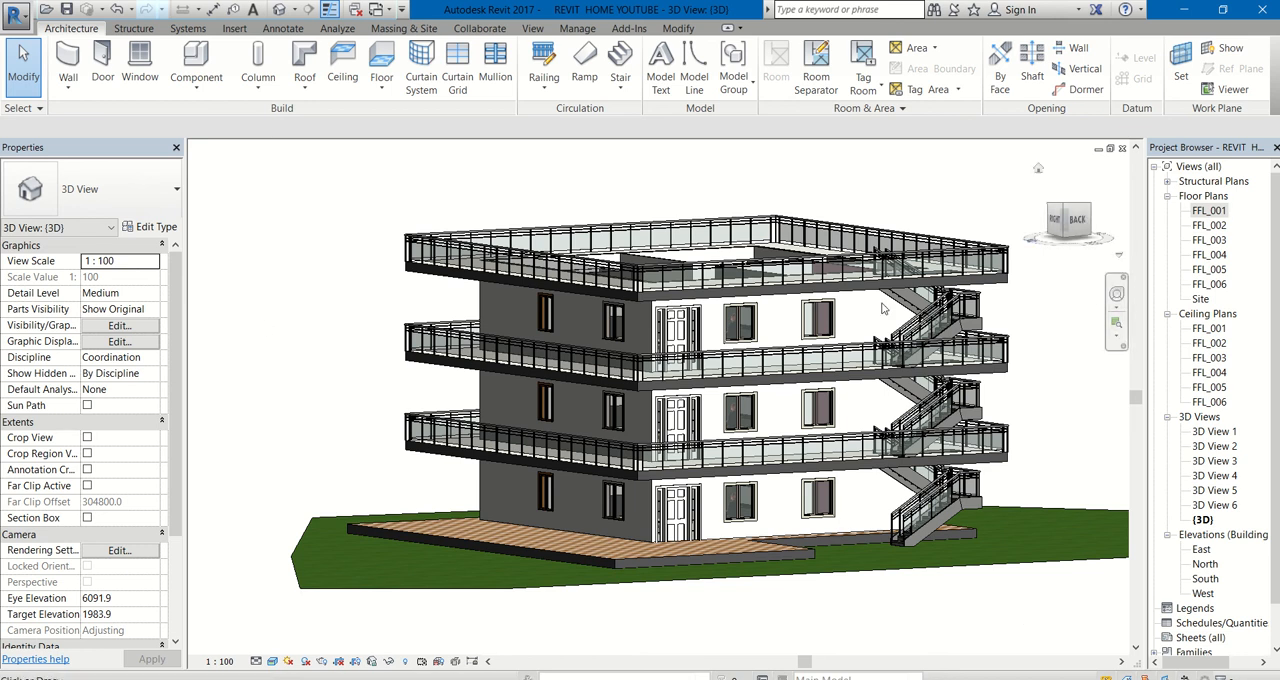
pyautogui.click(900, 480)
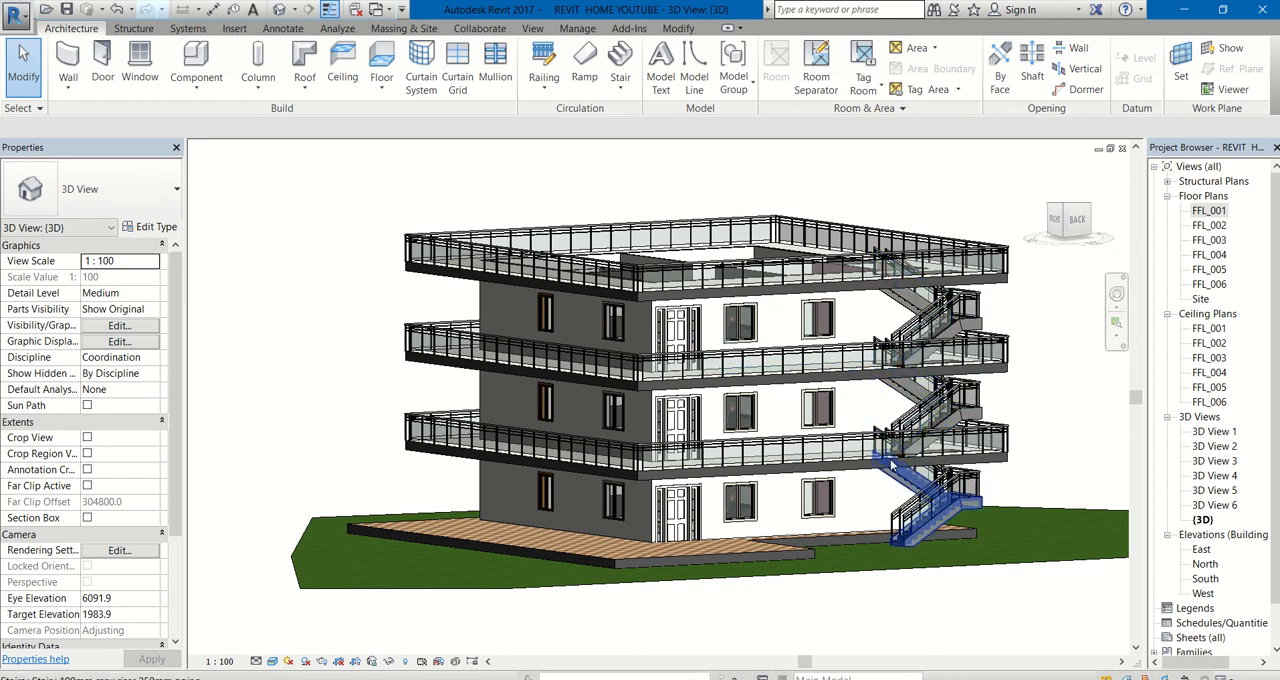